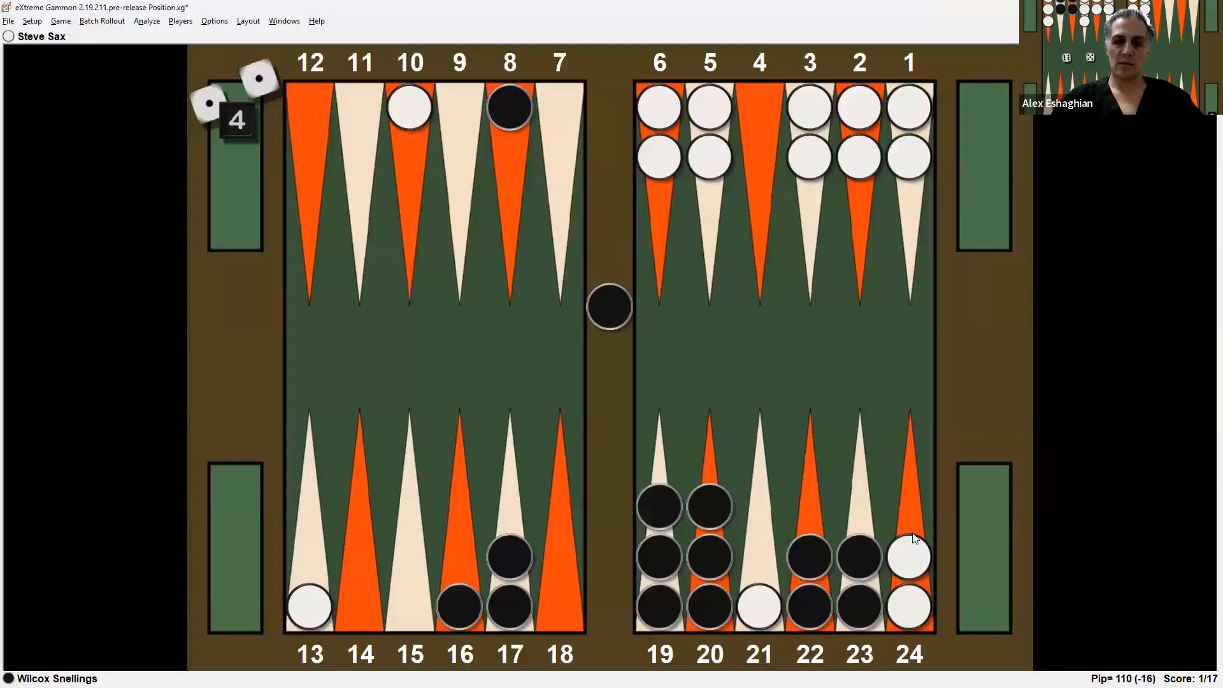
mouse_move(312, 420)
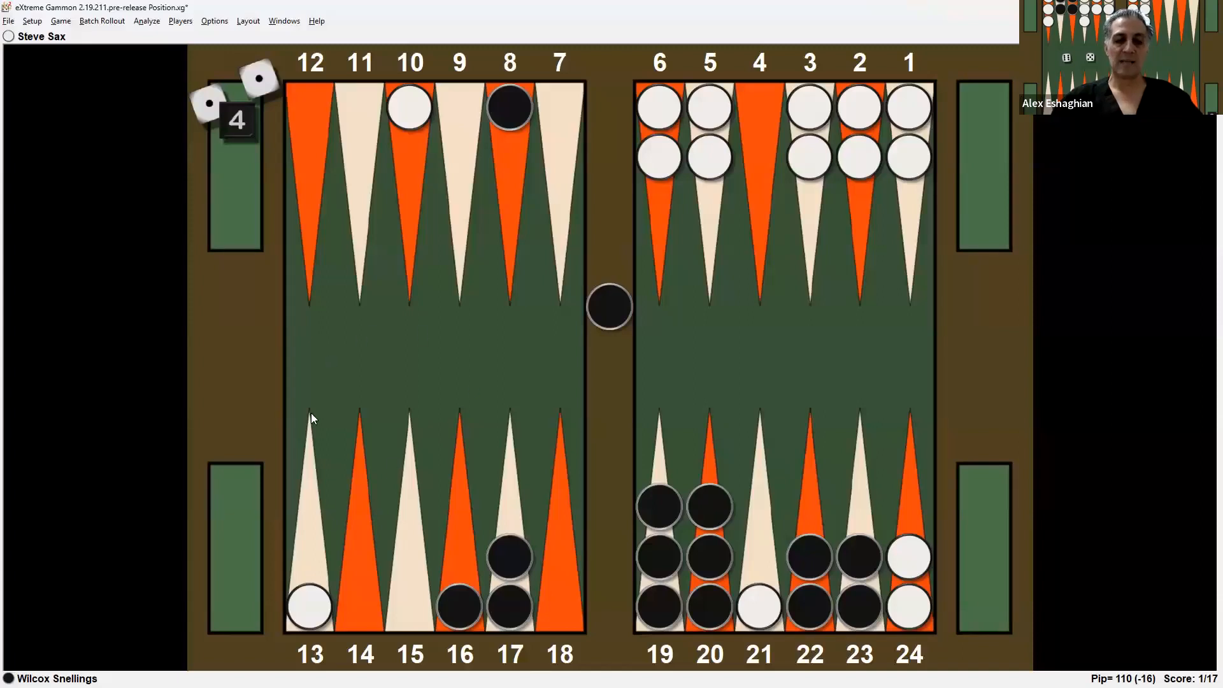
mouse_move(310, 434)
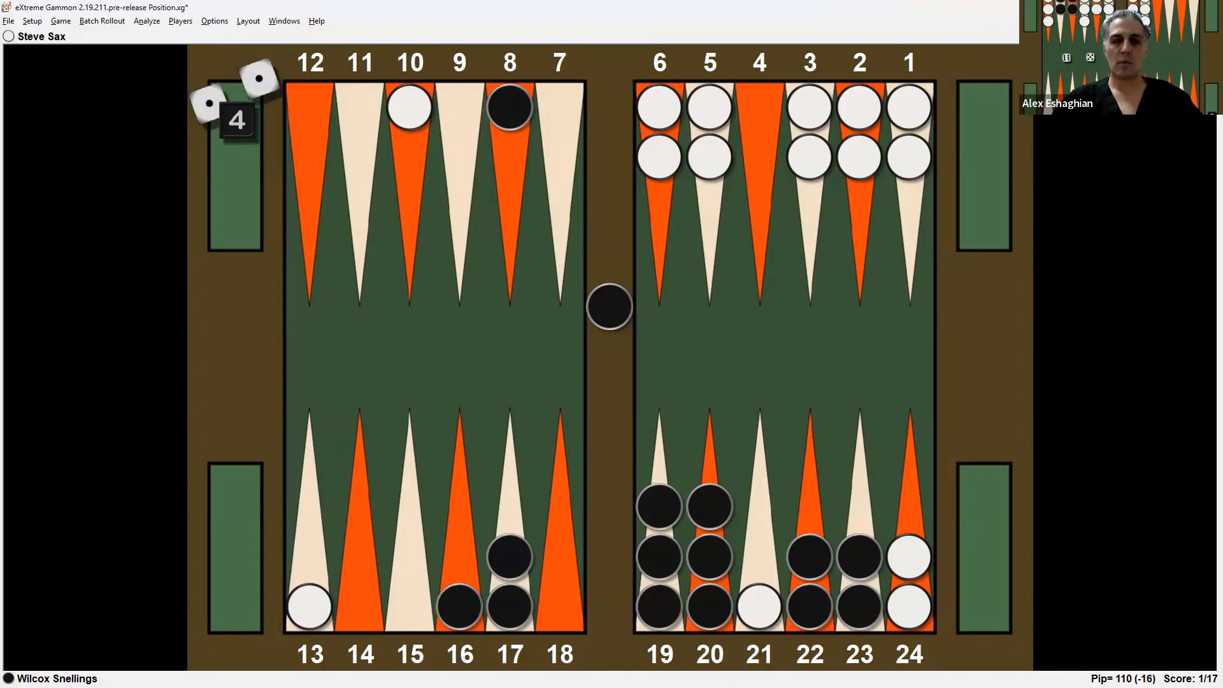
mouse_move(734, 307)
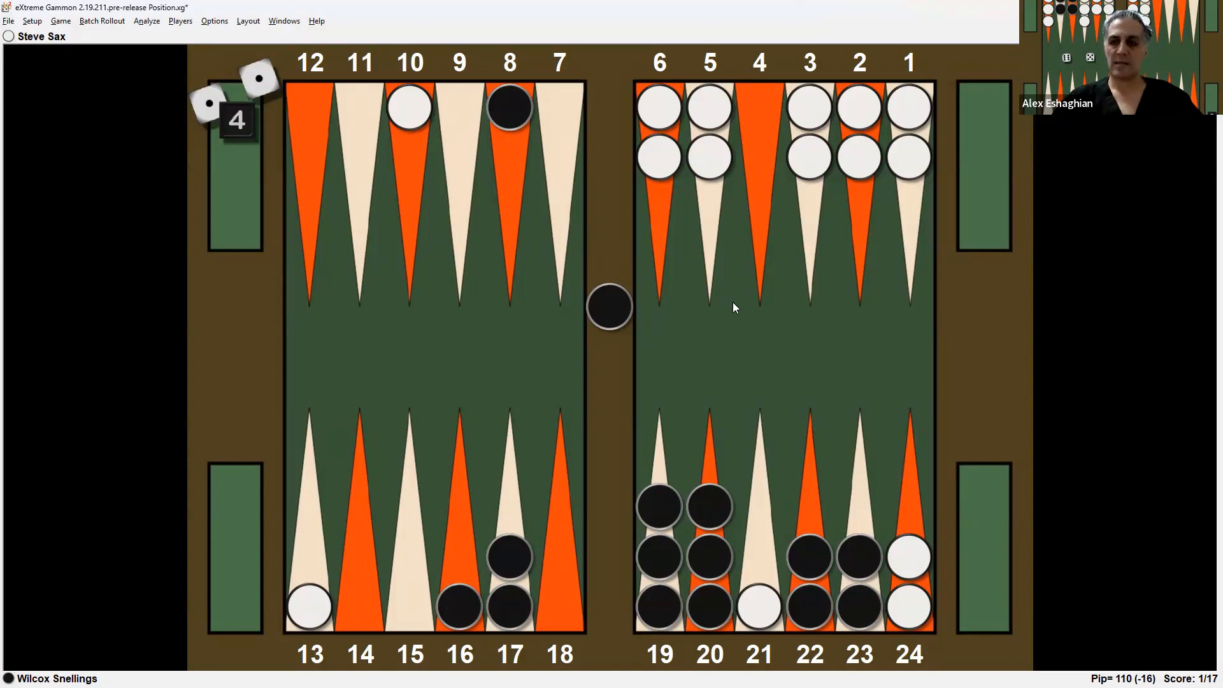
mouse_move(1016, 481)
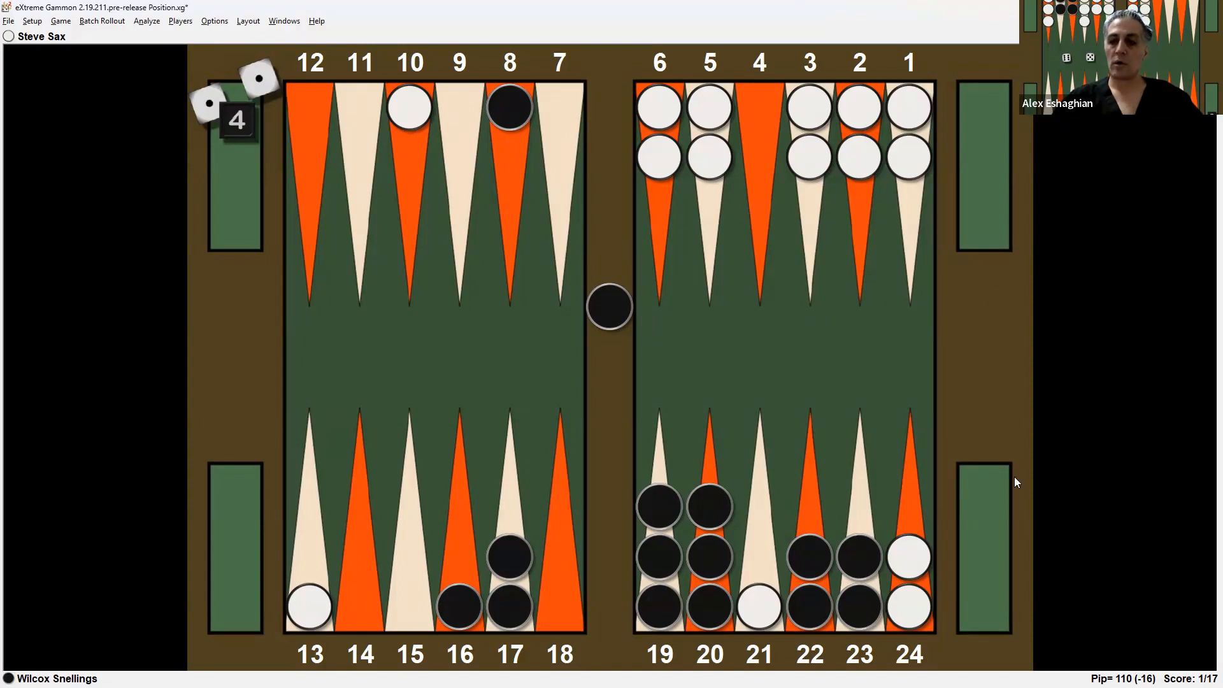
mouse_move(1046, 577)
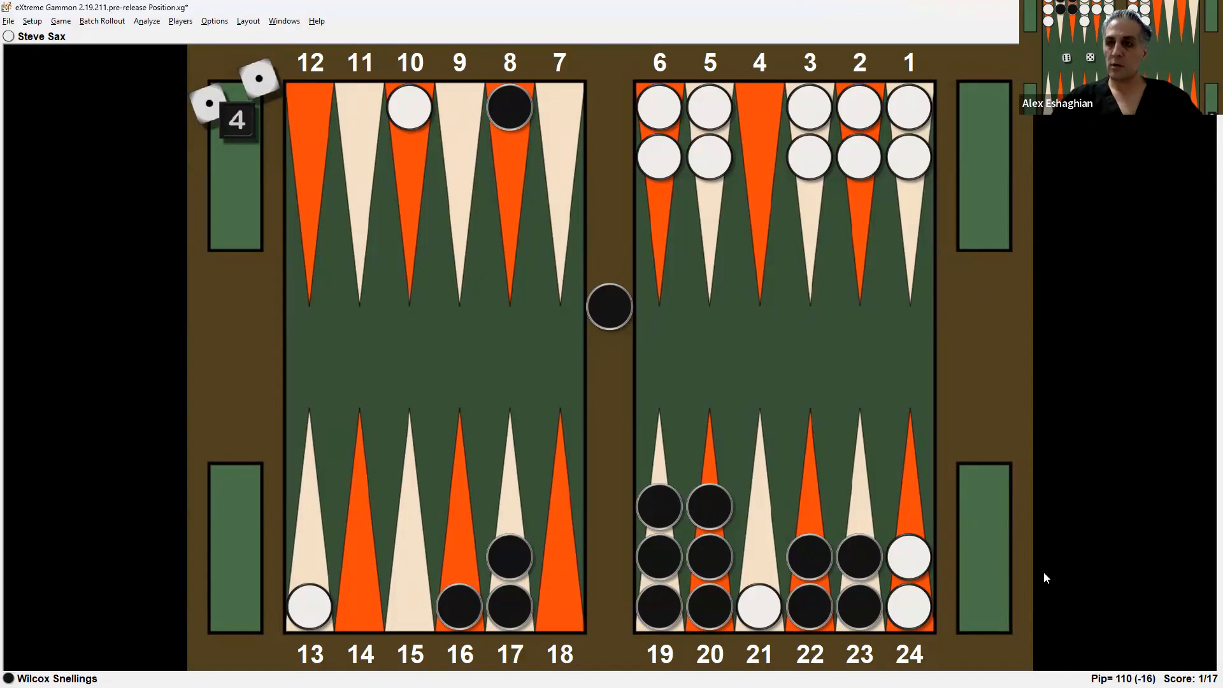
mouse_move(1086, 559)
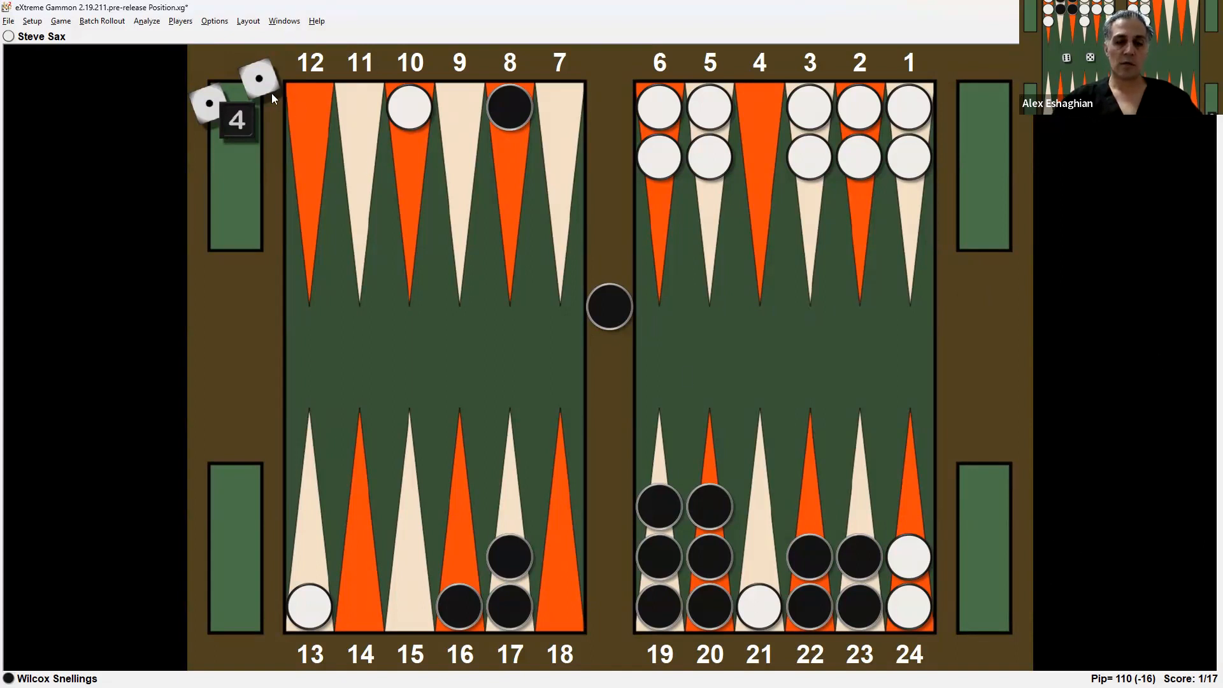
mouse_move(383, 330)
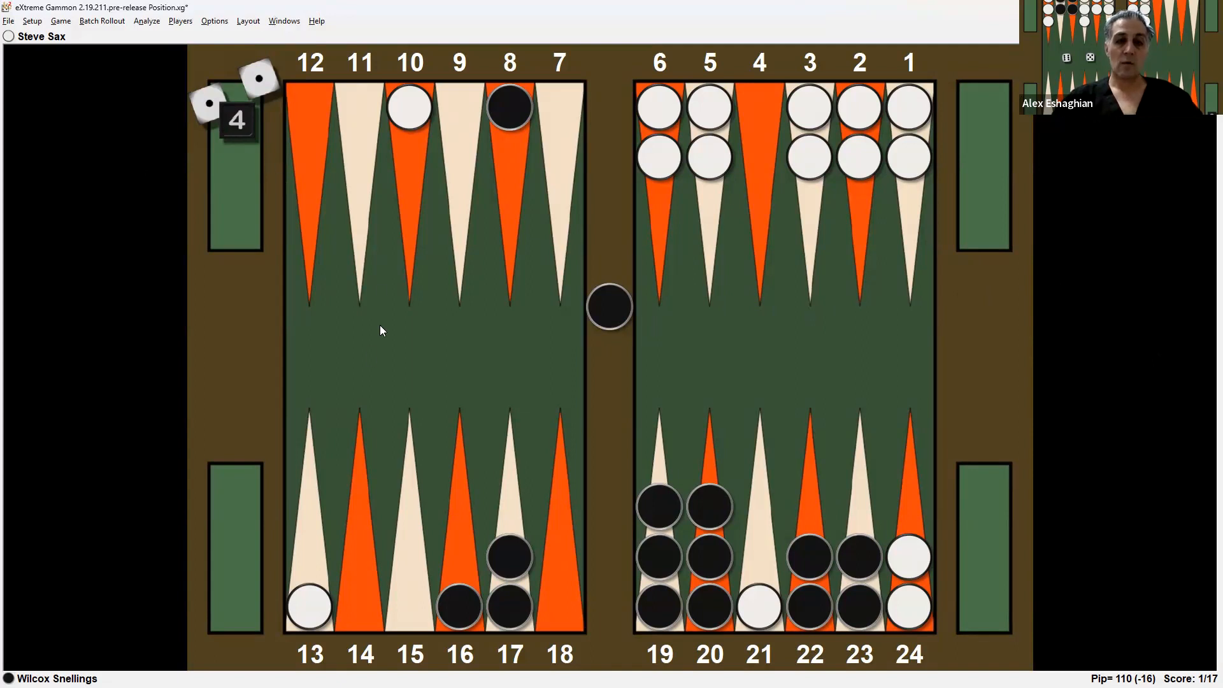
mouse_move(376, 354)
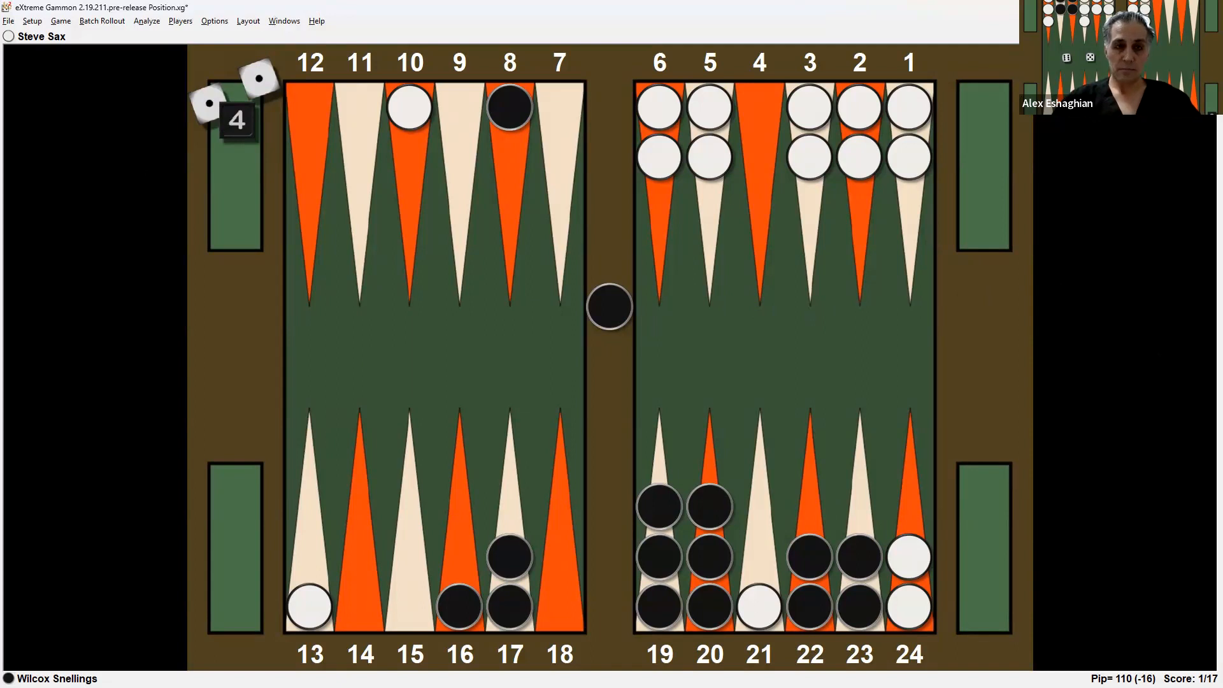
mouse_move(902, 209)
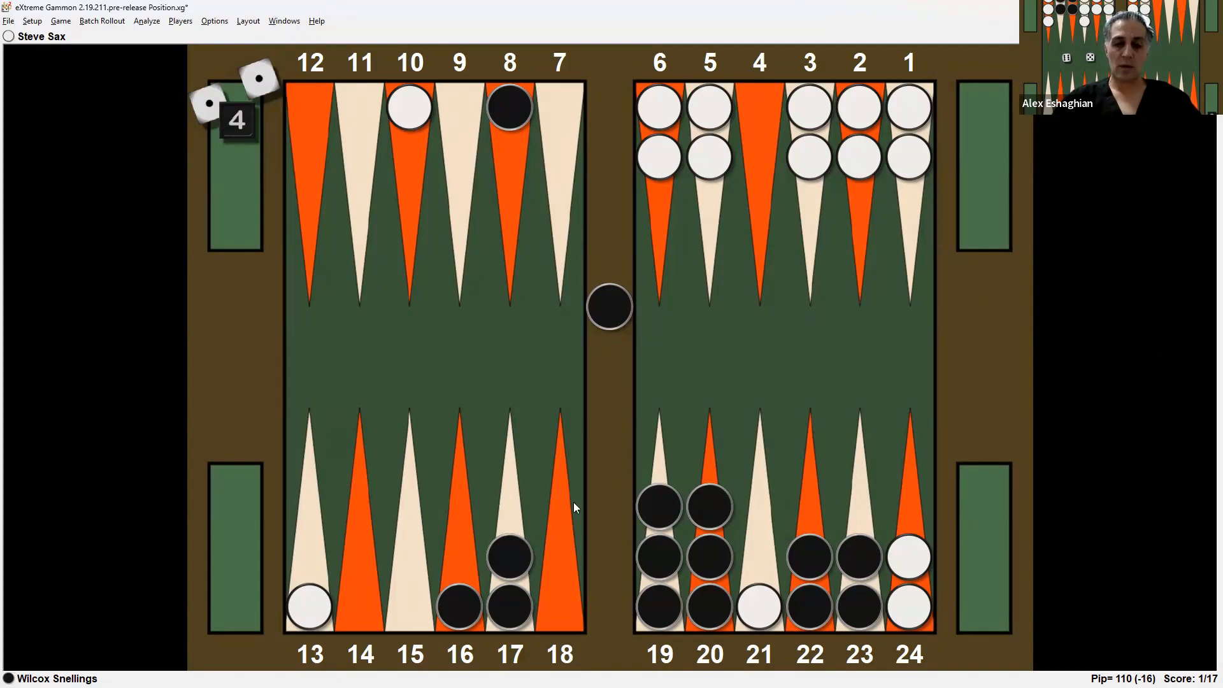
mouse_move(529, 505)
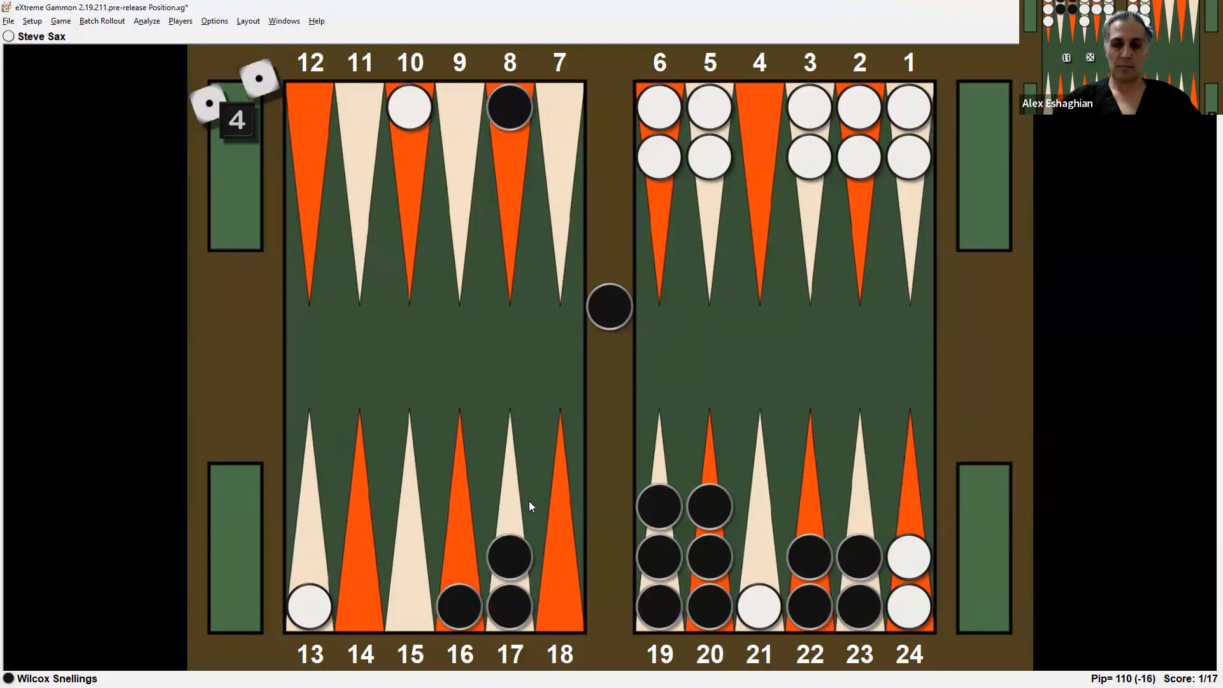
mouse_move(546, 275)
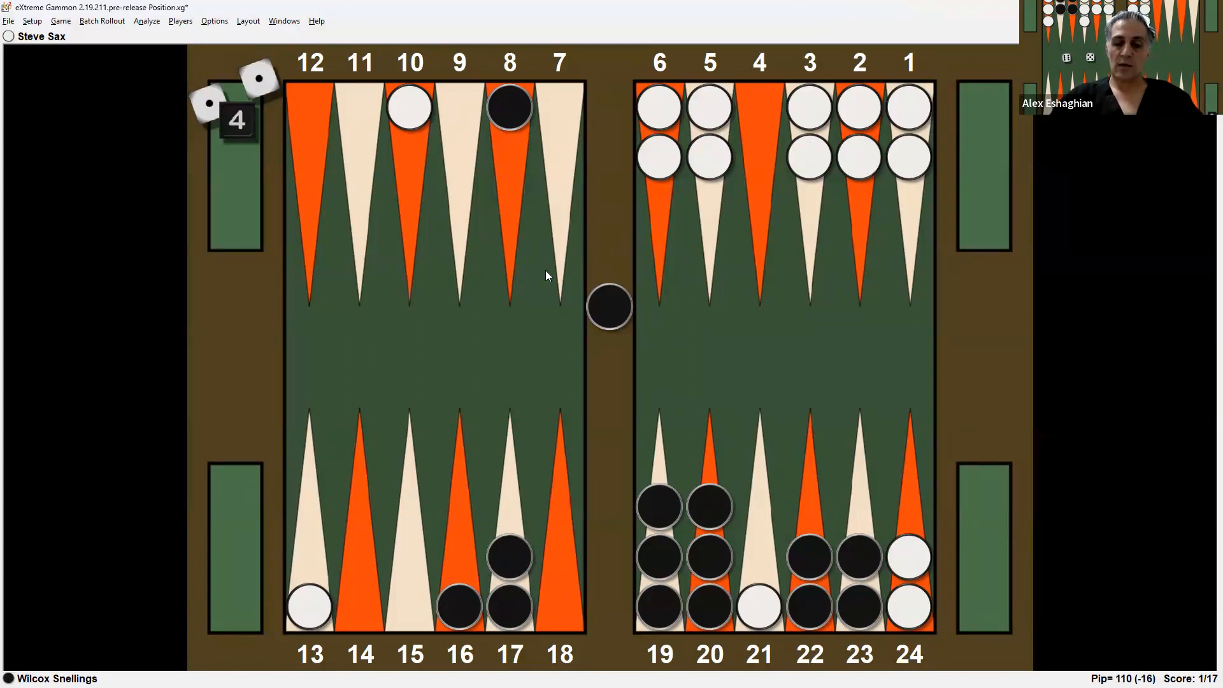
mouse_move(470, 334)
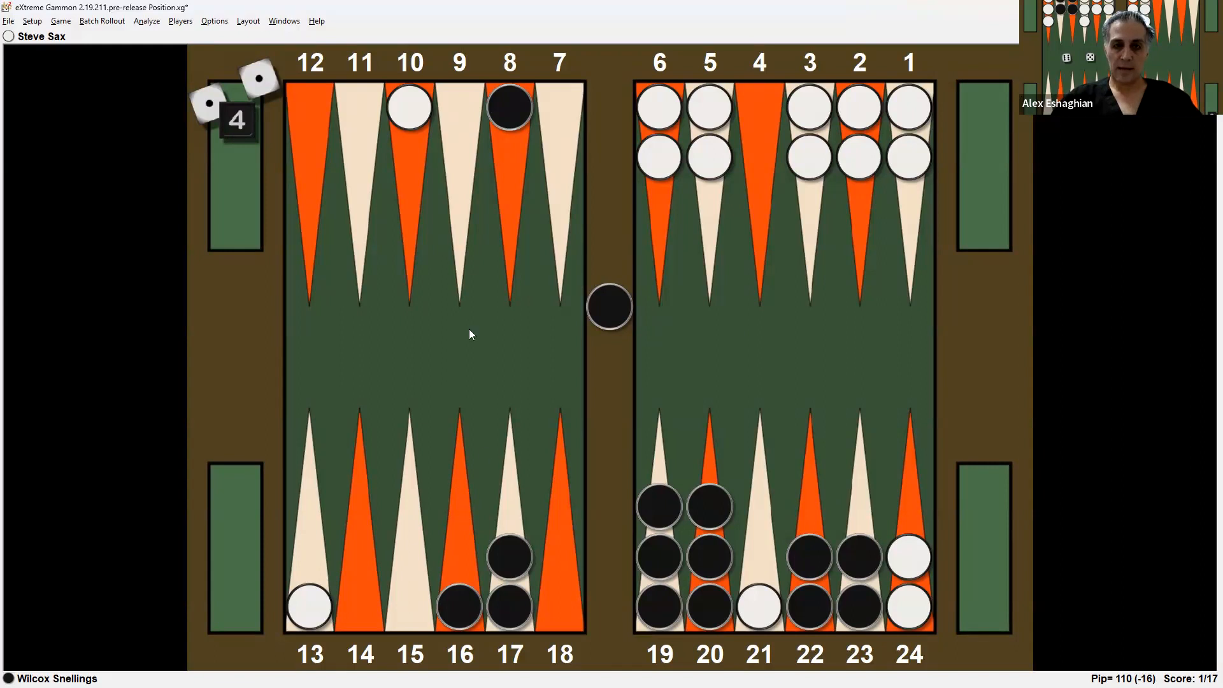
mouse_move(716, 275)
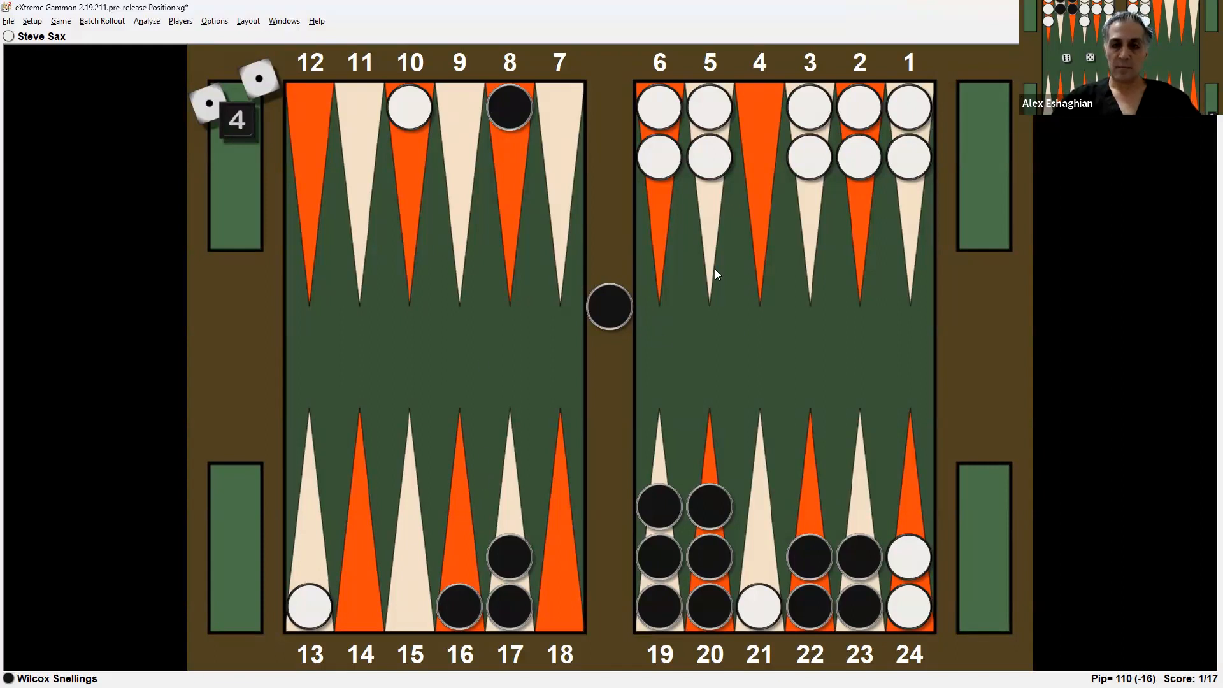
mouse_move(669, 221)
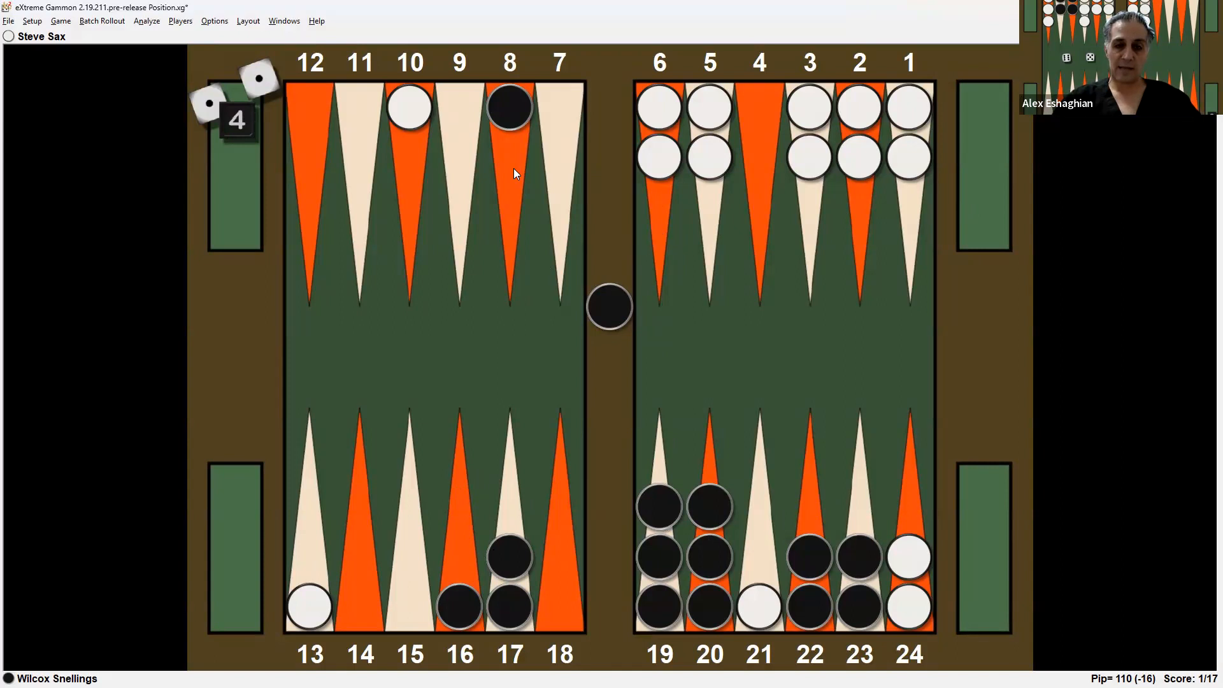
mouse_move(427, 153)
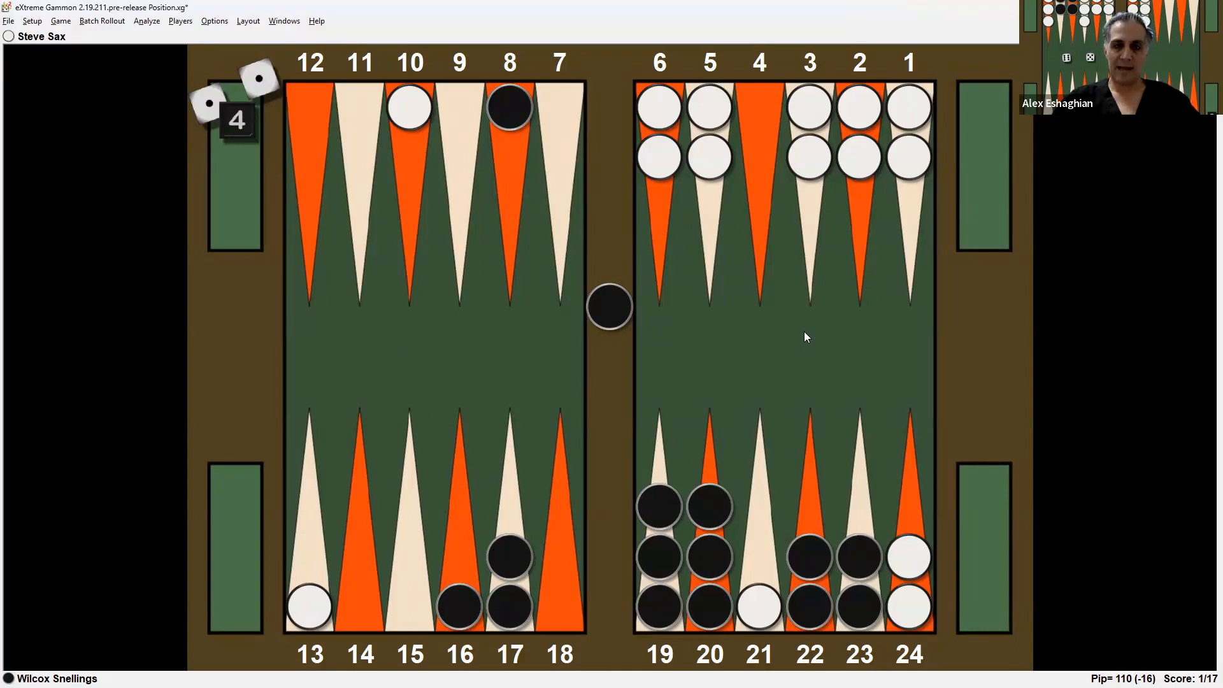
mouse_move(797, 338)
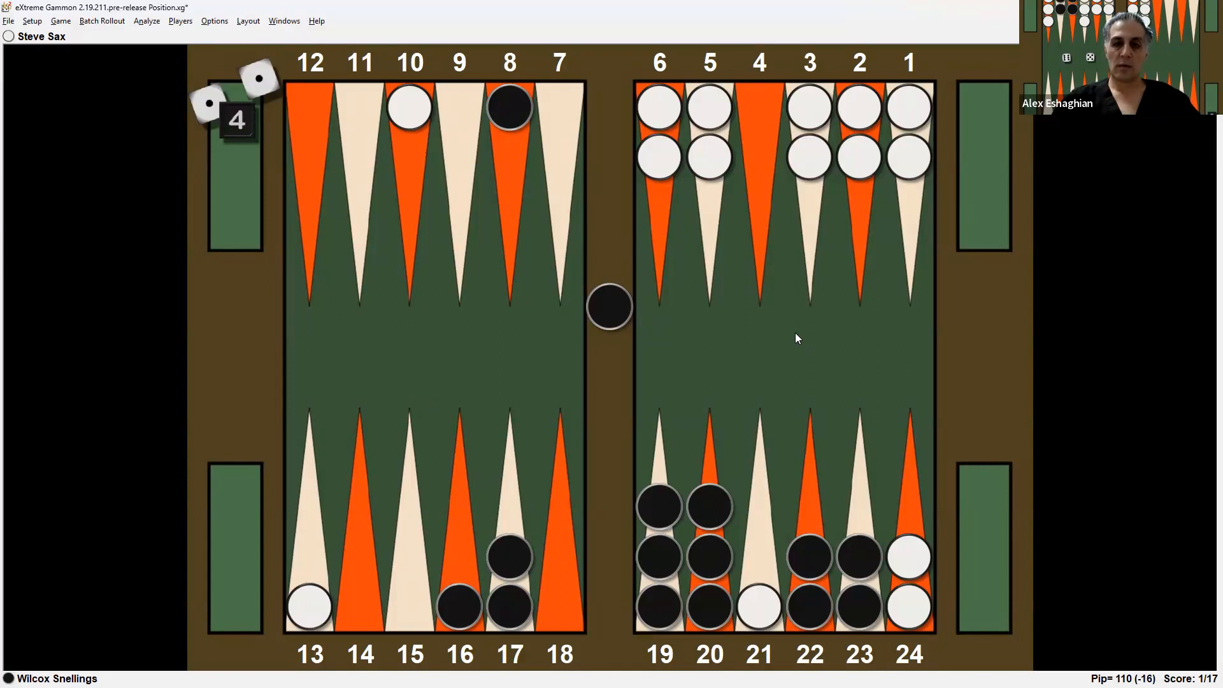
mouse_move(786, 304)
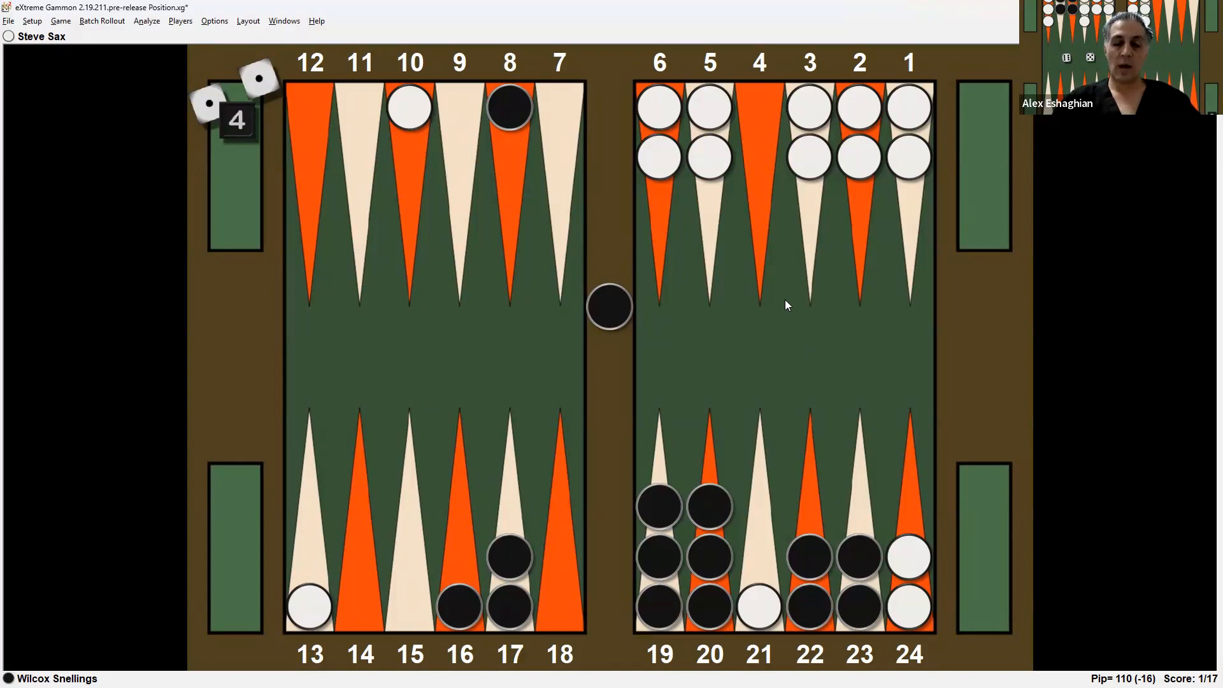
mouse_move(764, 433)
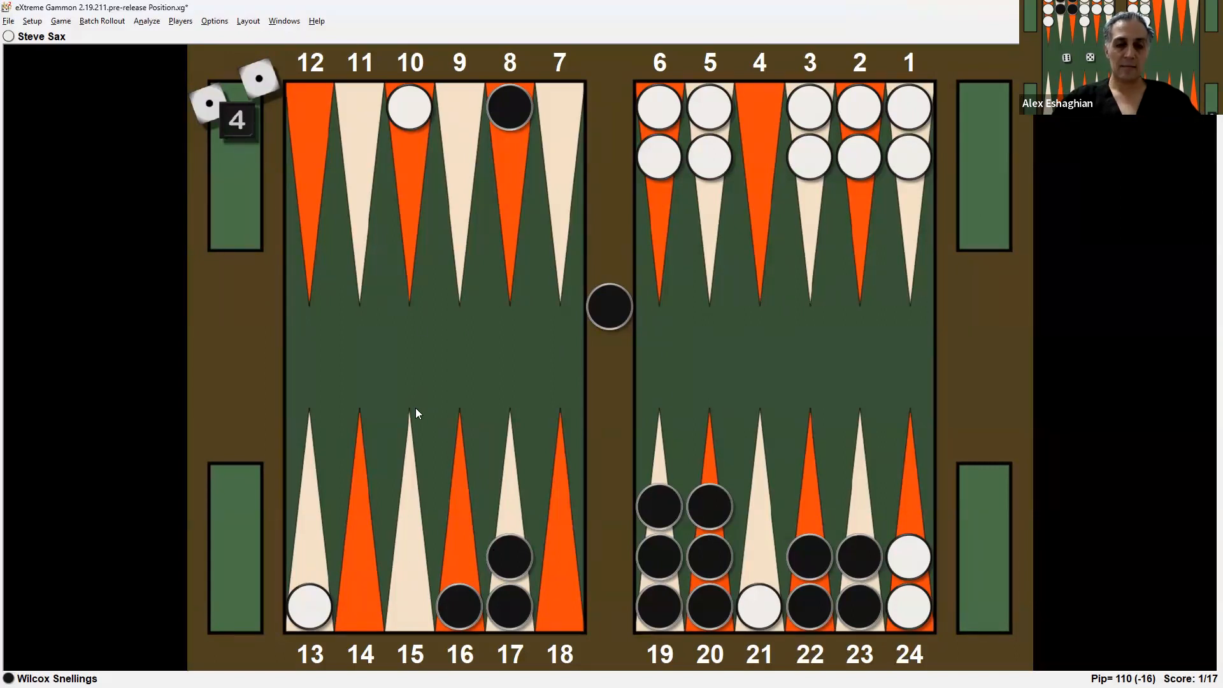
mouse_move(421, 406)
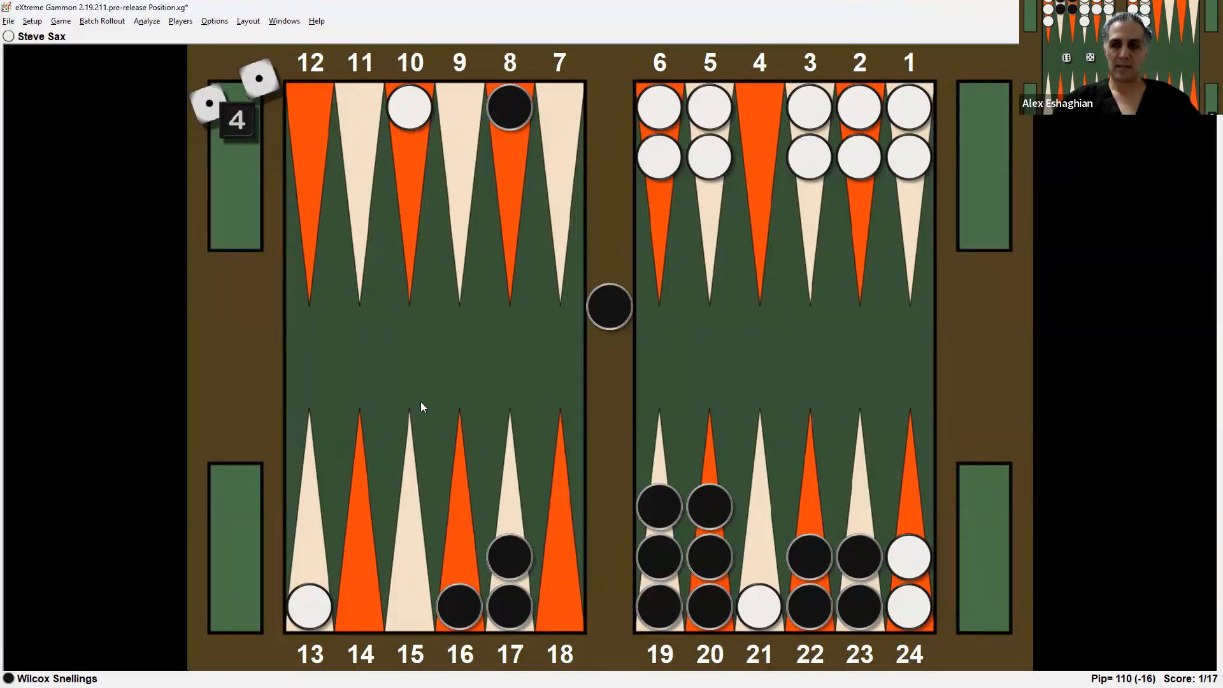
mouse_move(991, 149)
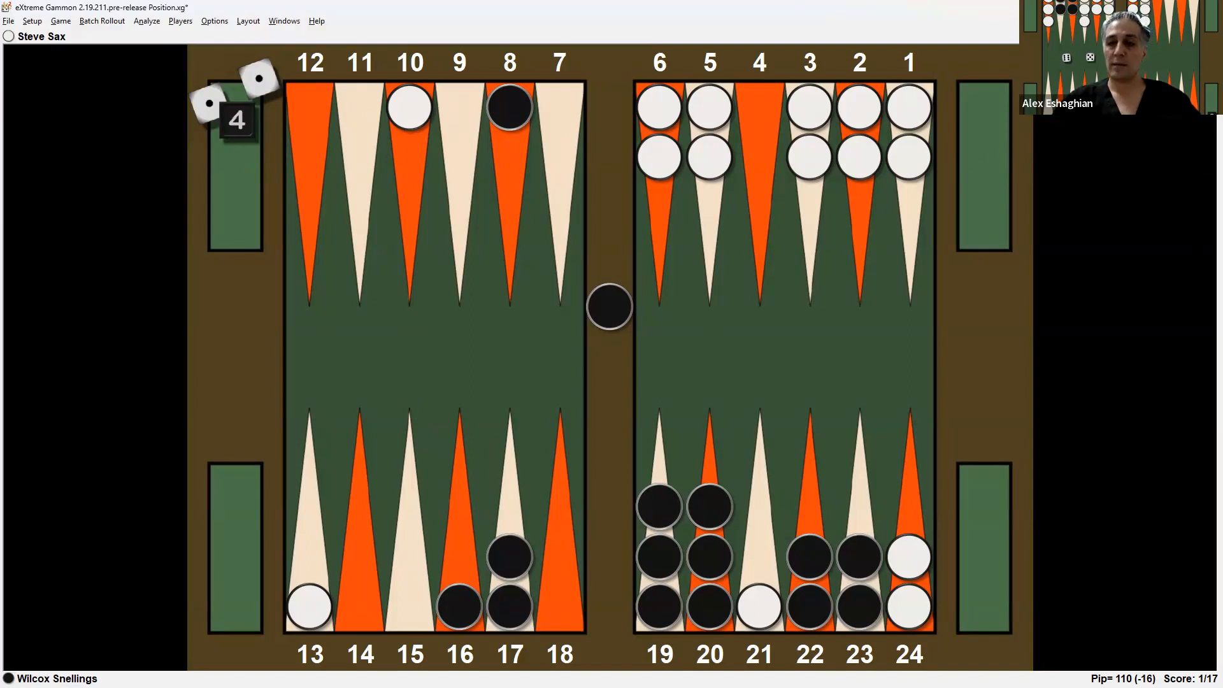
mouse_move(1095, 316)
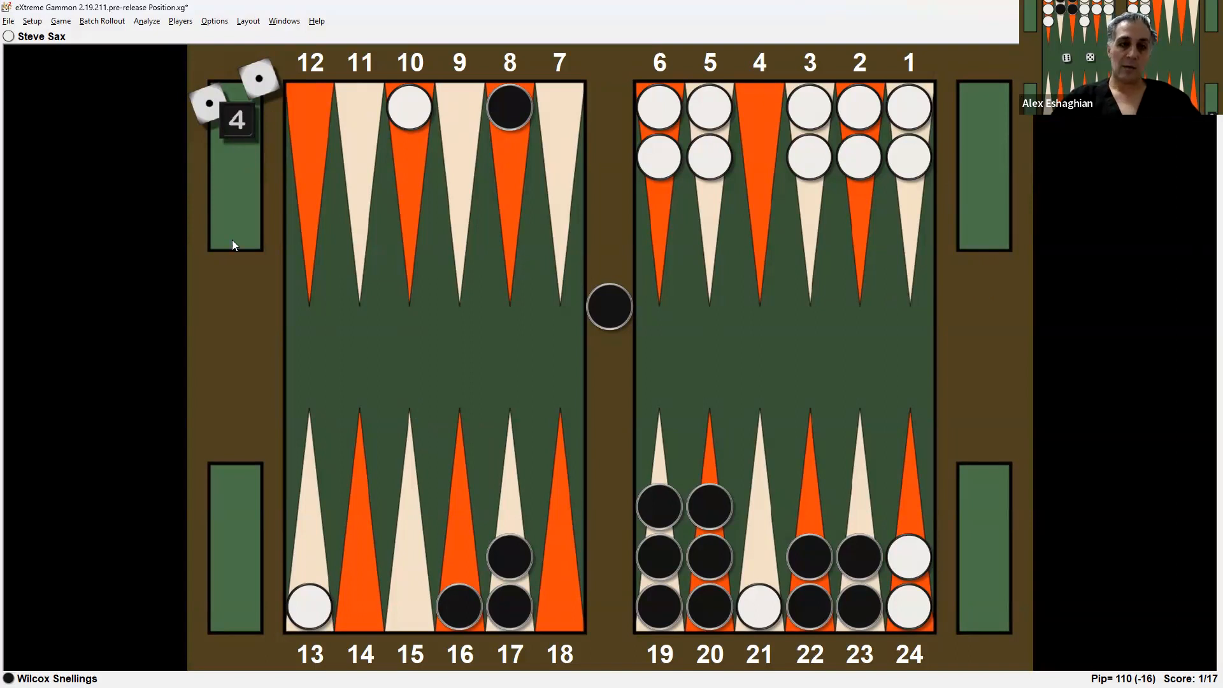
mouse_move(1063, 546)
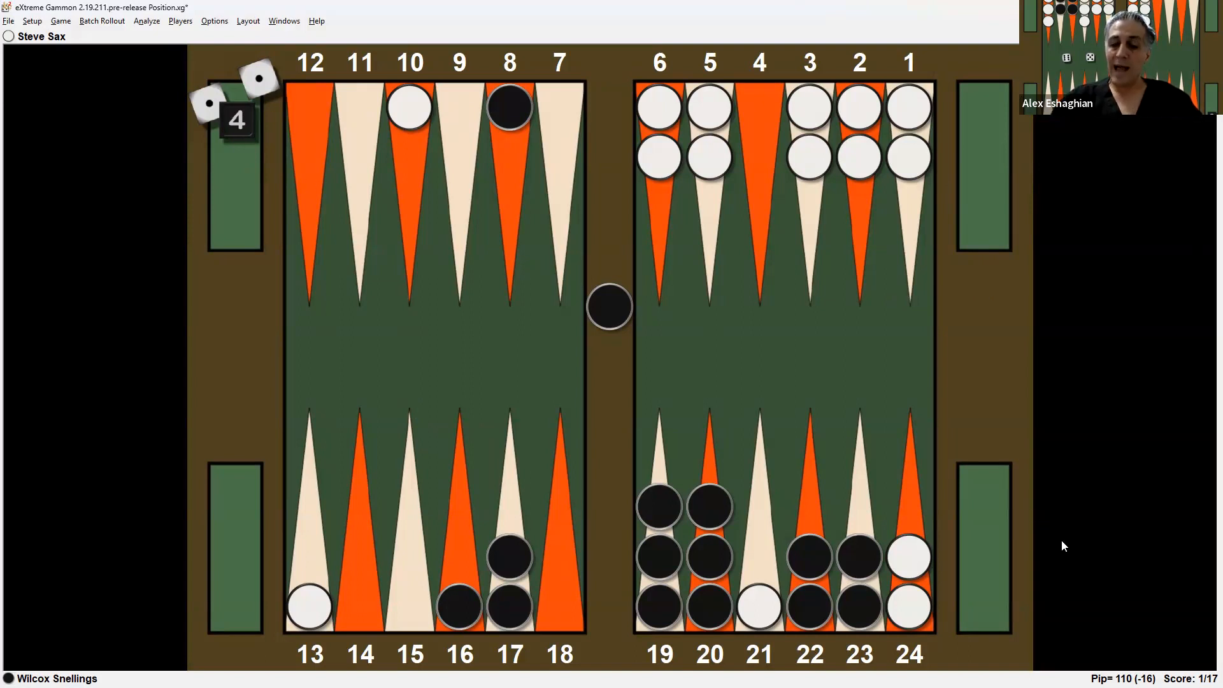
mouse_move(593, 462)
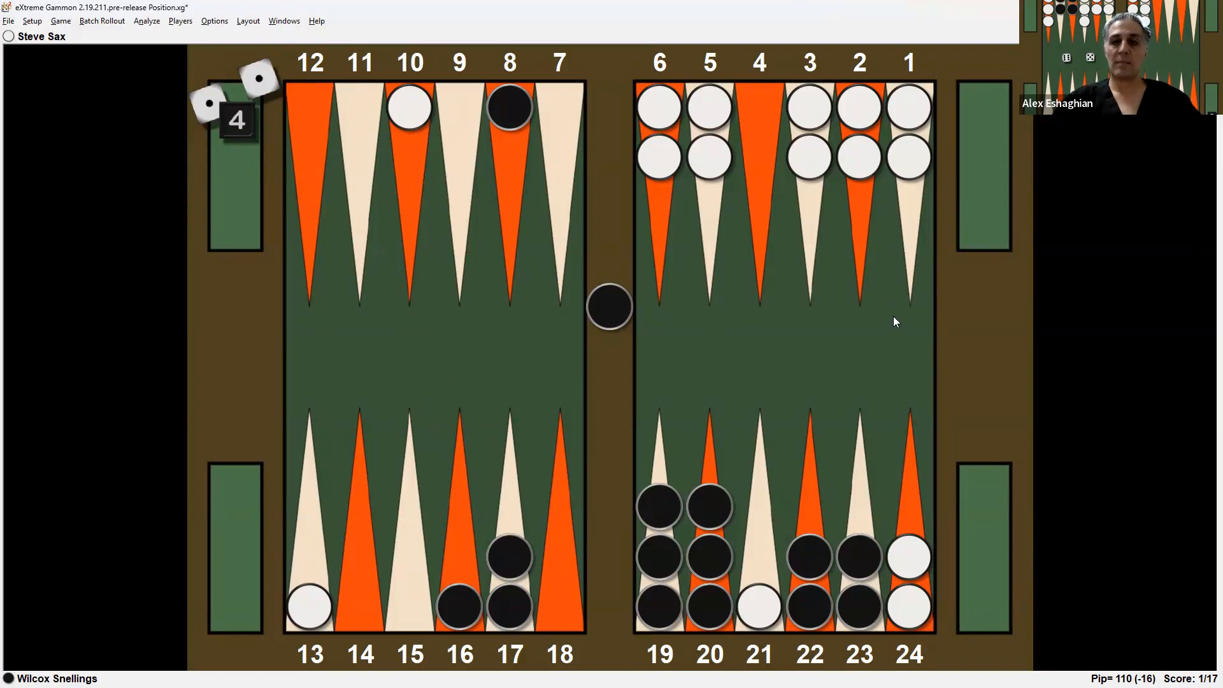
mouse_move(1059, 592)
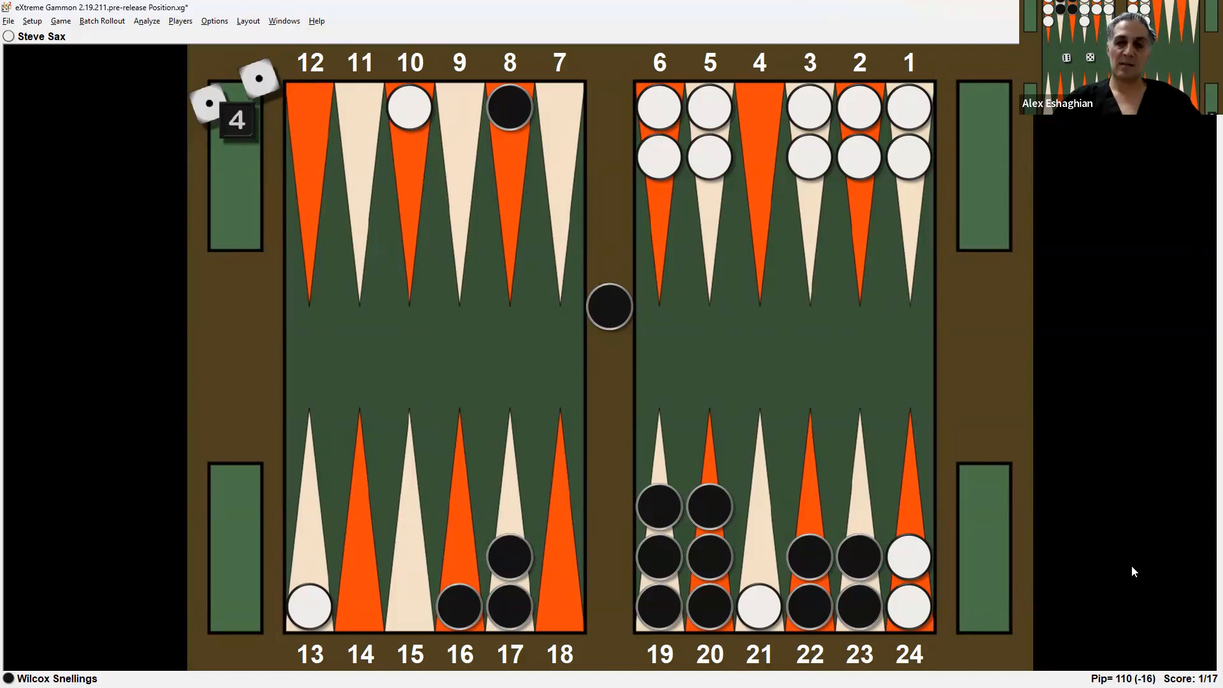
mouse_move(1124, 559)
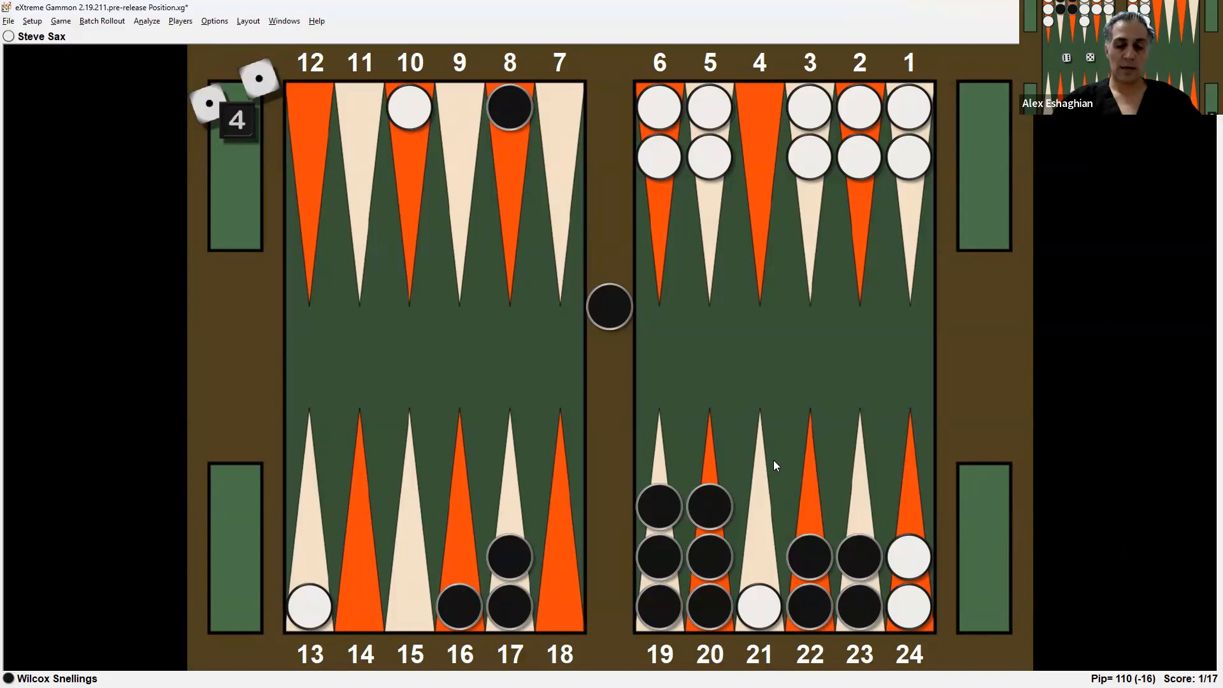
mouse_move(772, 462)
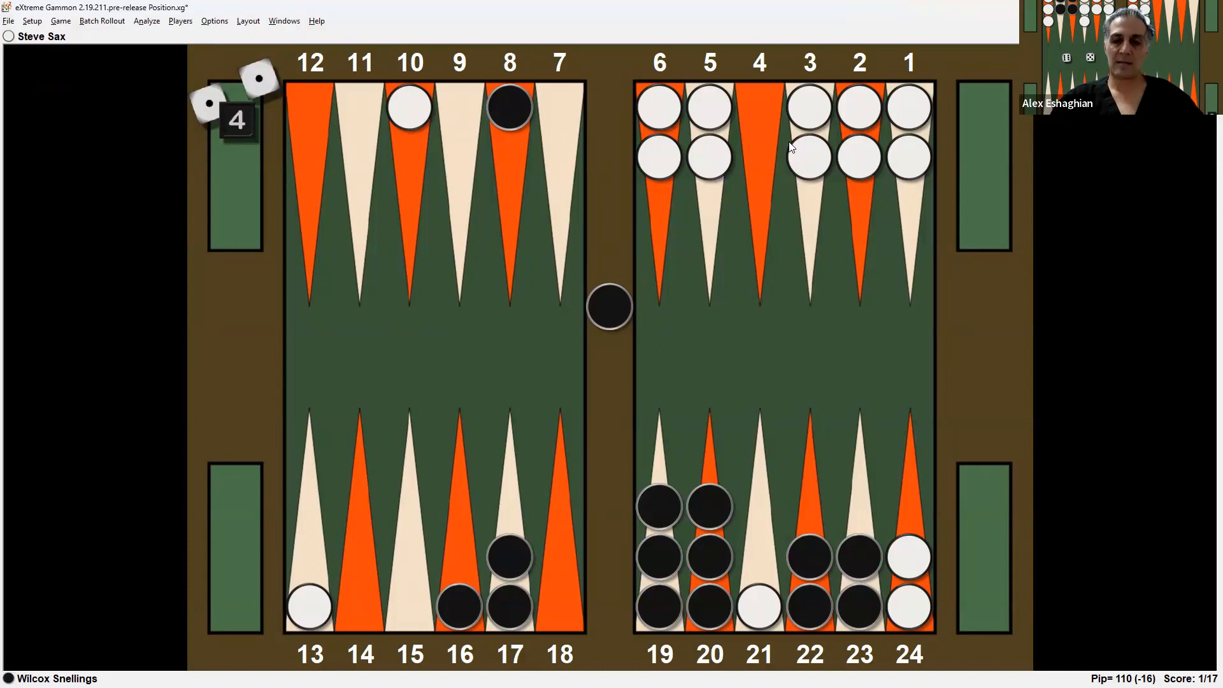
mouse_move(772, 251)
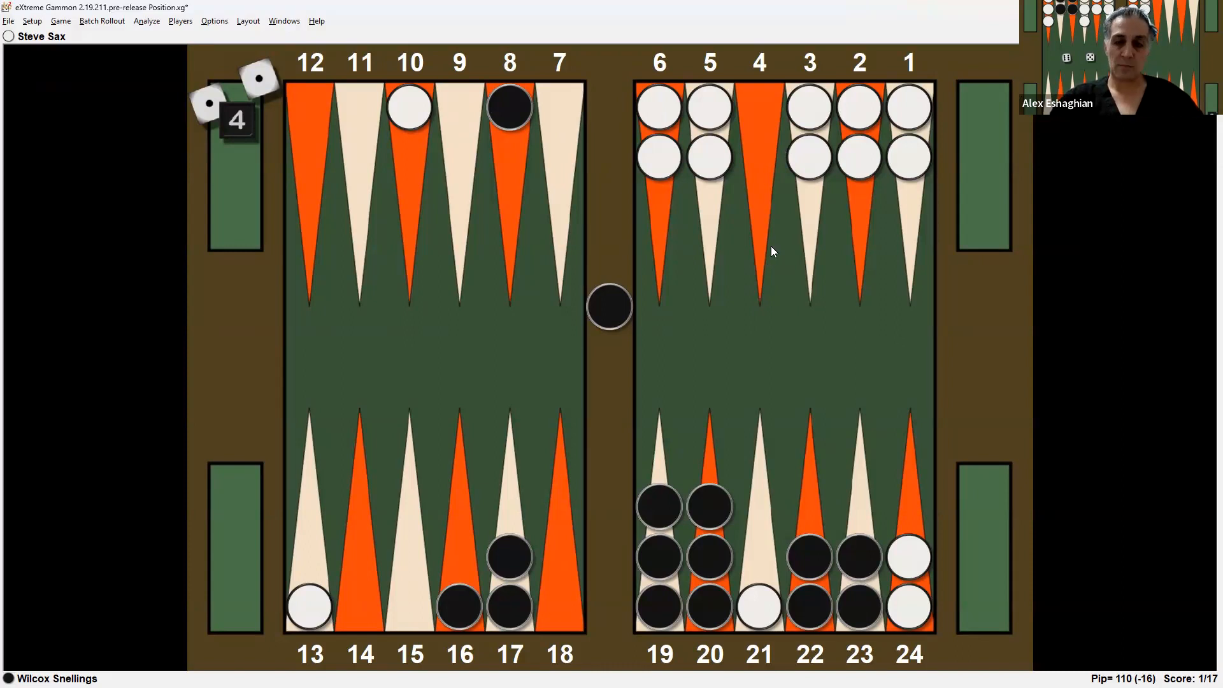
mouse_move(951, 342)
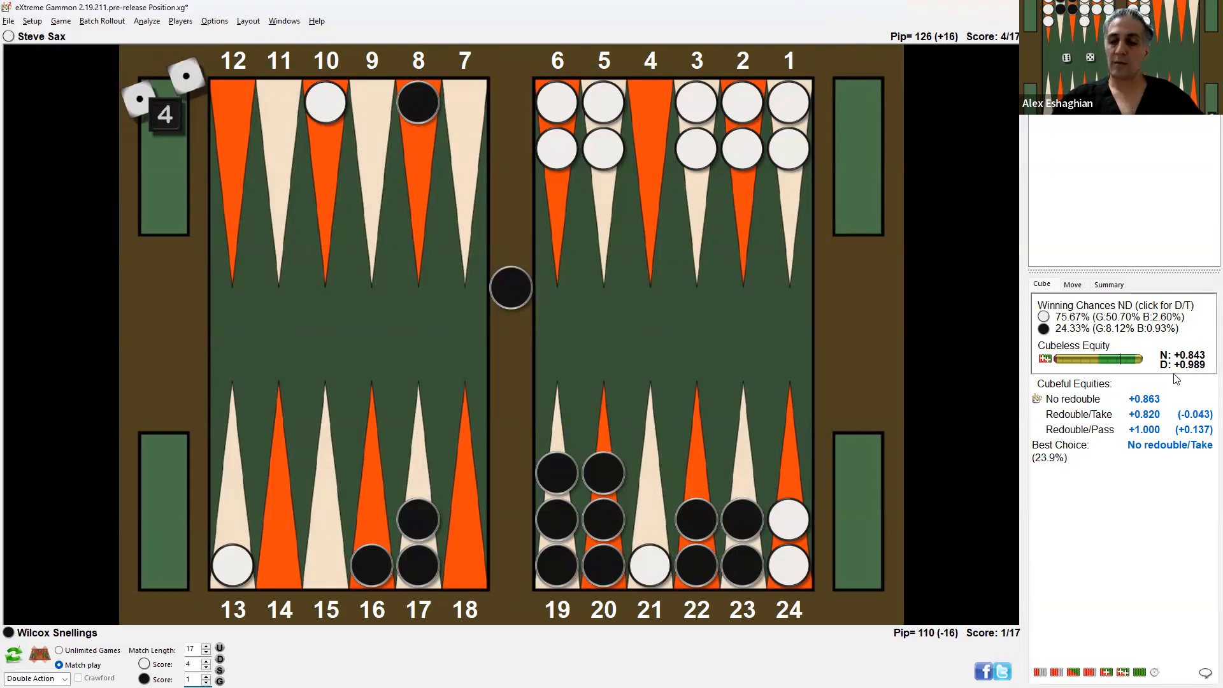
mouse_move(1168, 477)
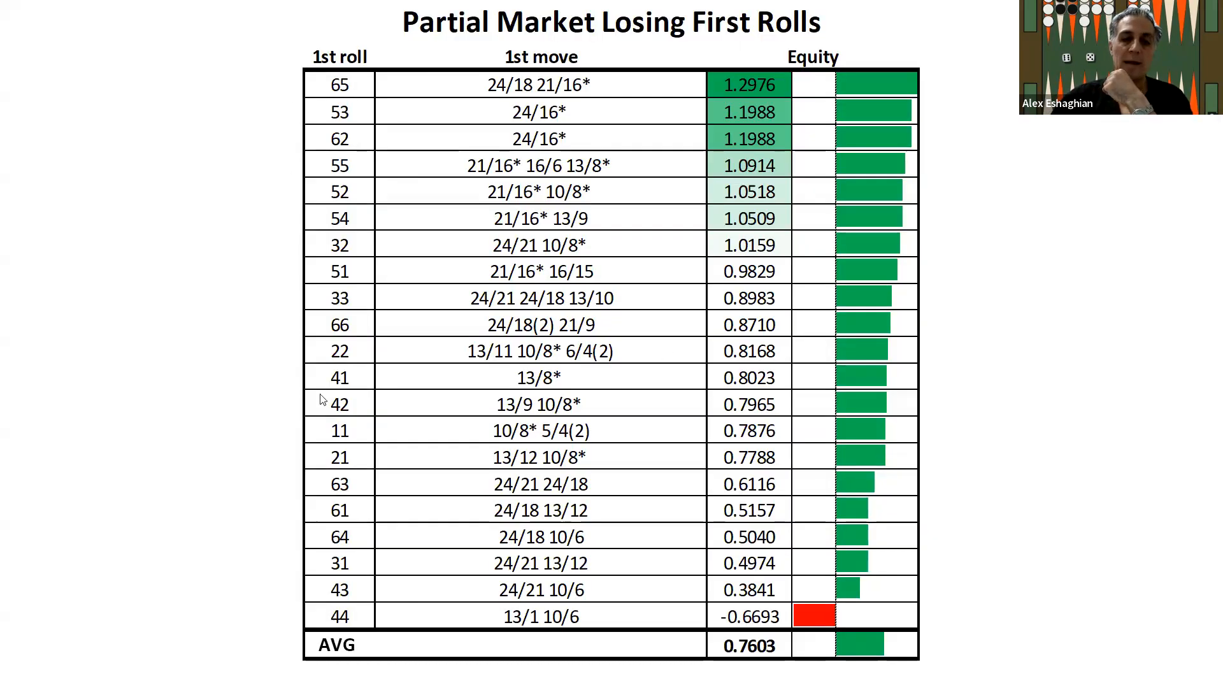
mouse_move(760, 105)
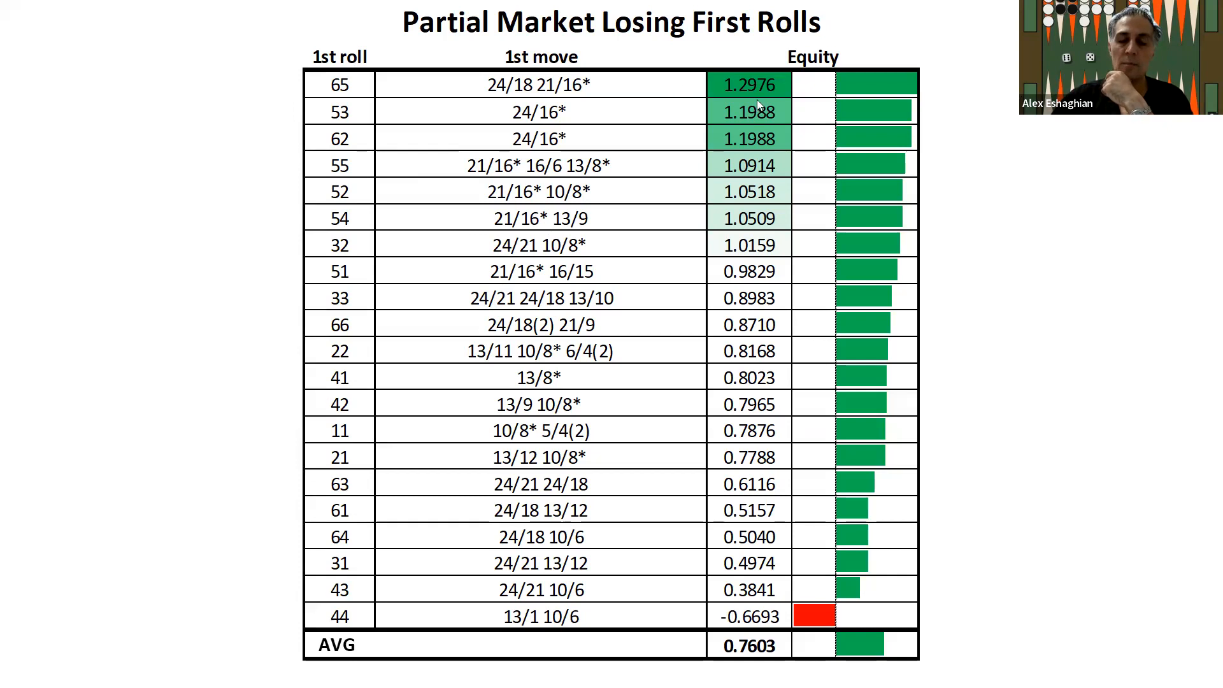
mouse_move(974, 133)
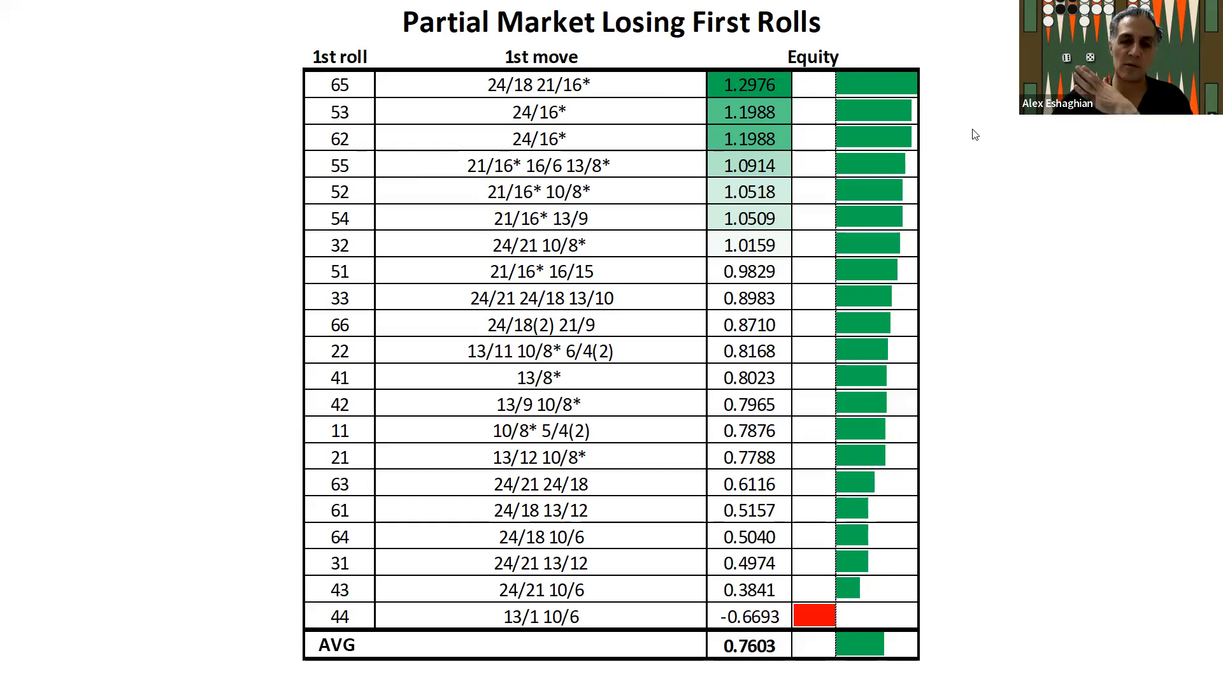
mouse_move(634, 197)
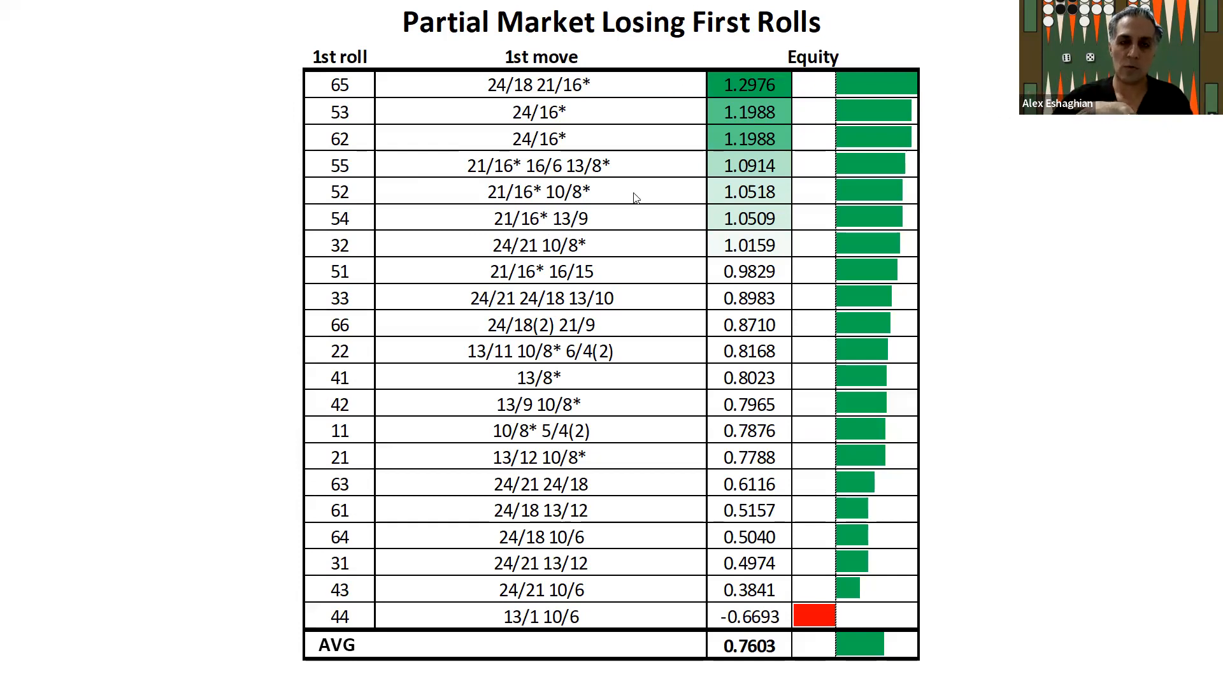
mouse_move(345, 86)
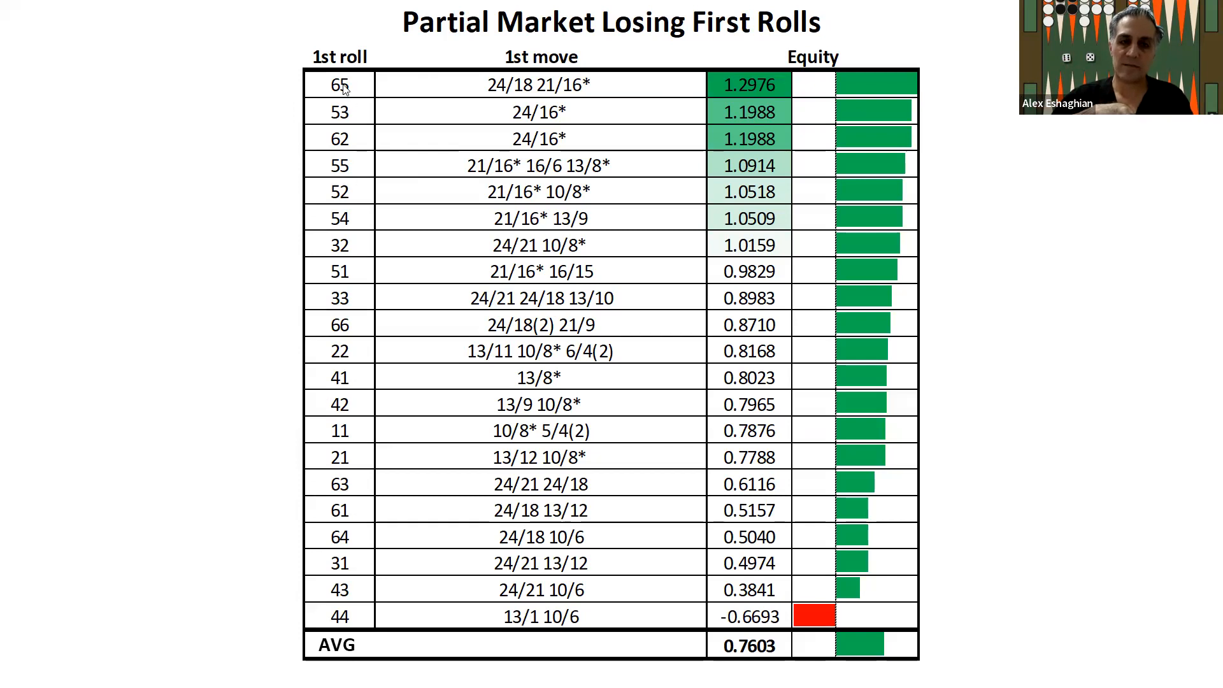
mouse_move(365, 121)
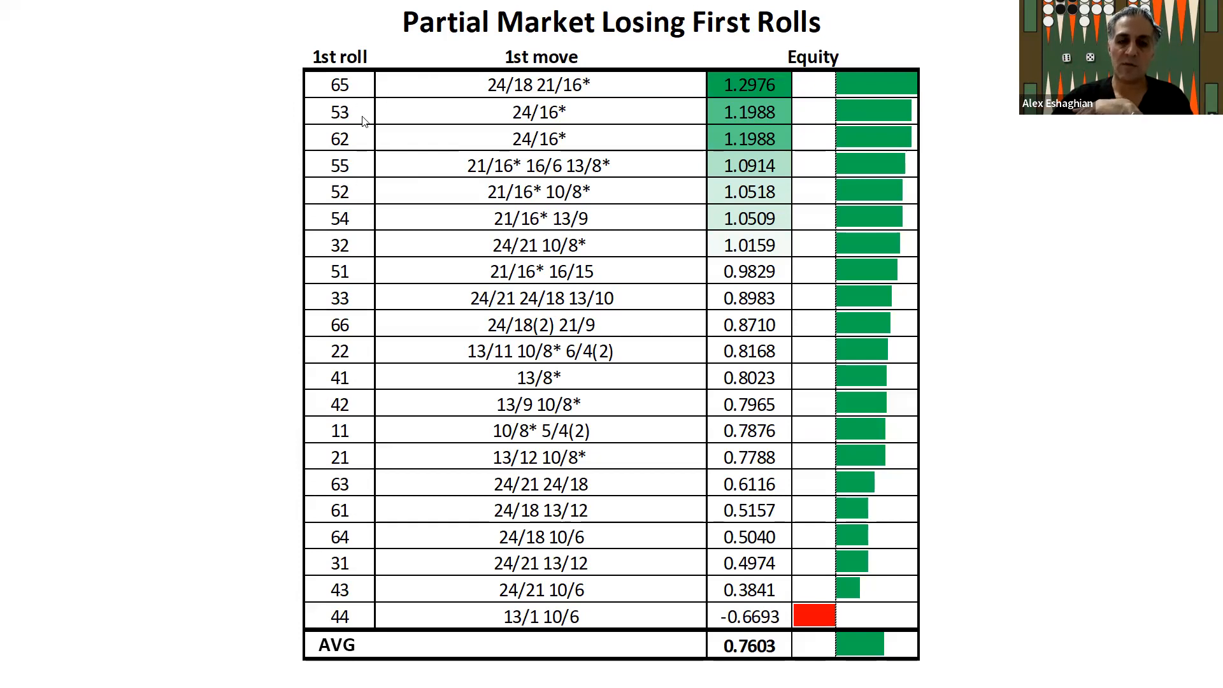
mouse_move(333, 179)
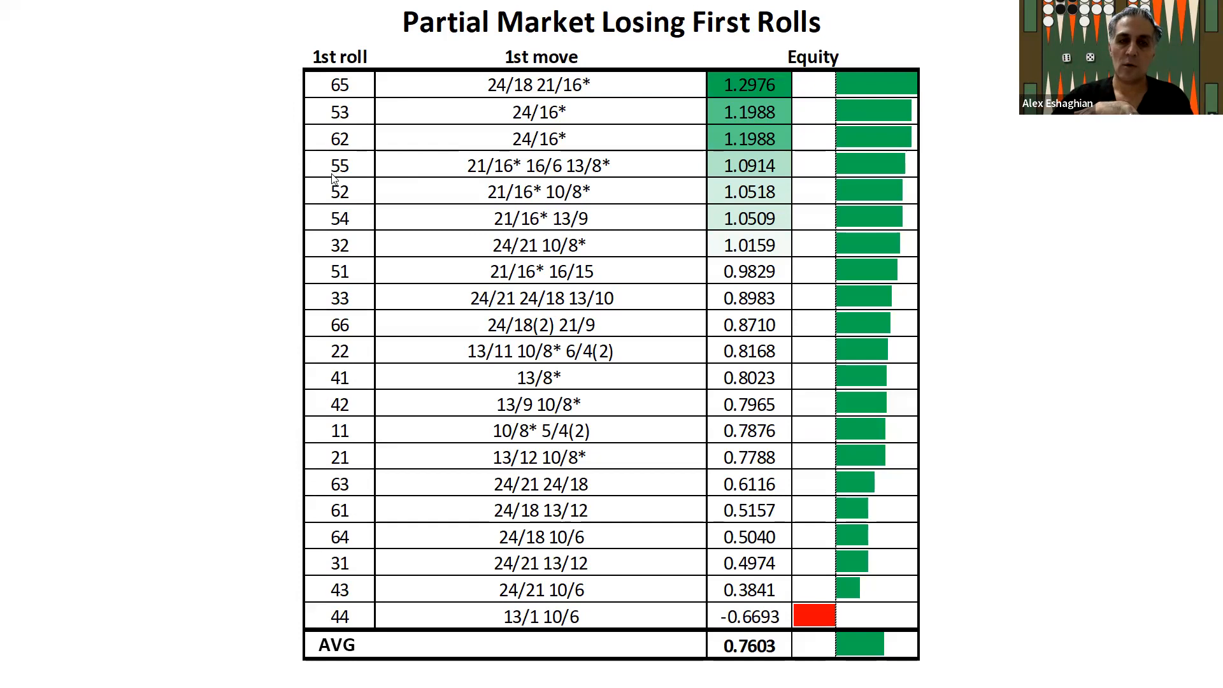
mouse_move(371, 229)
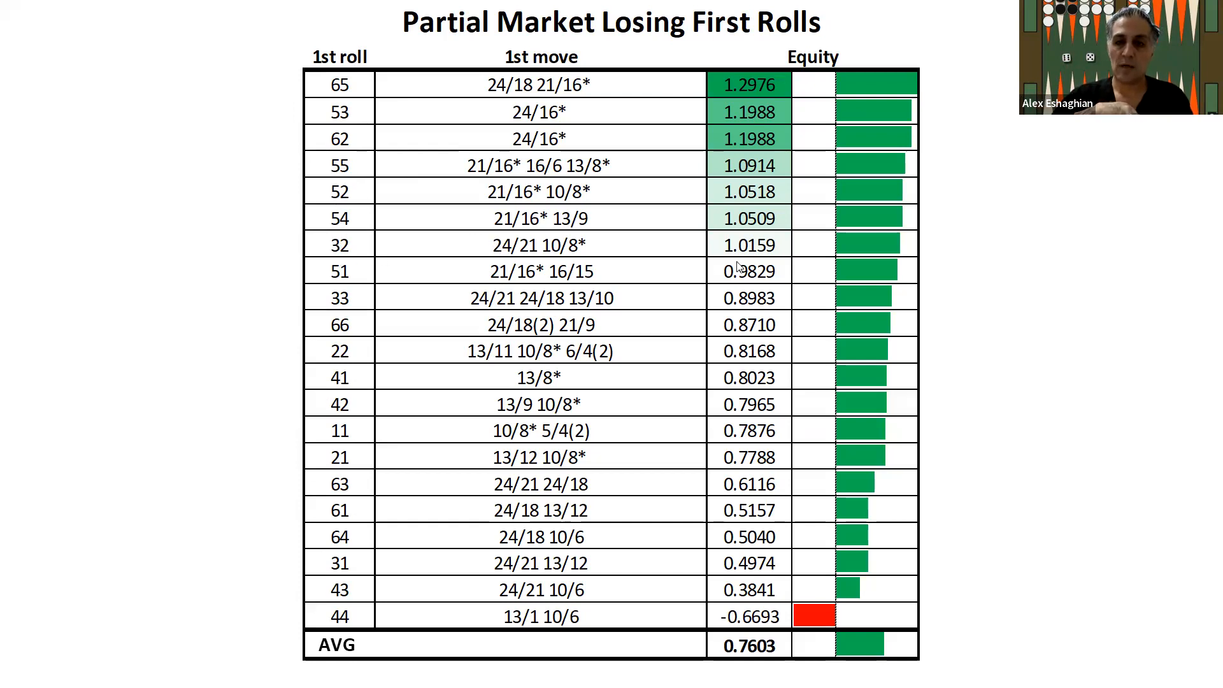
mouse_move(681, 195)
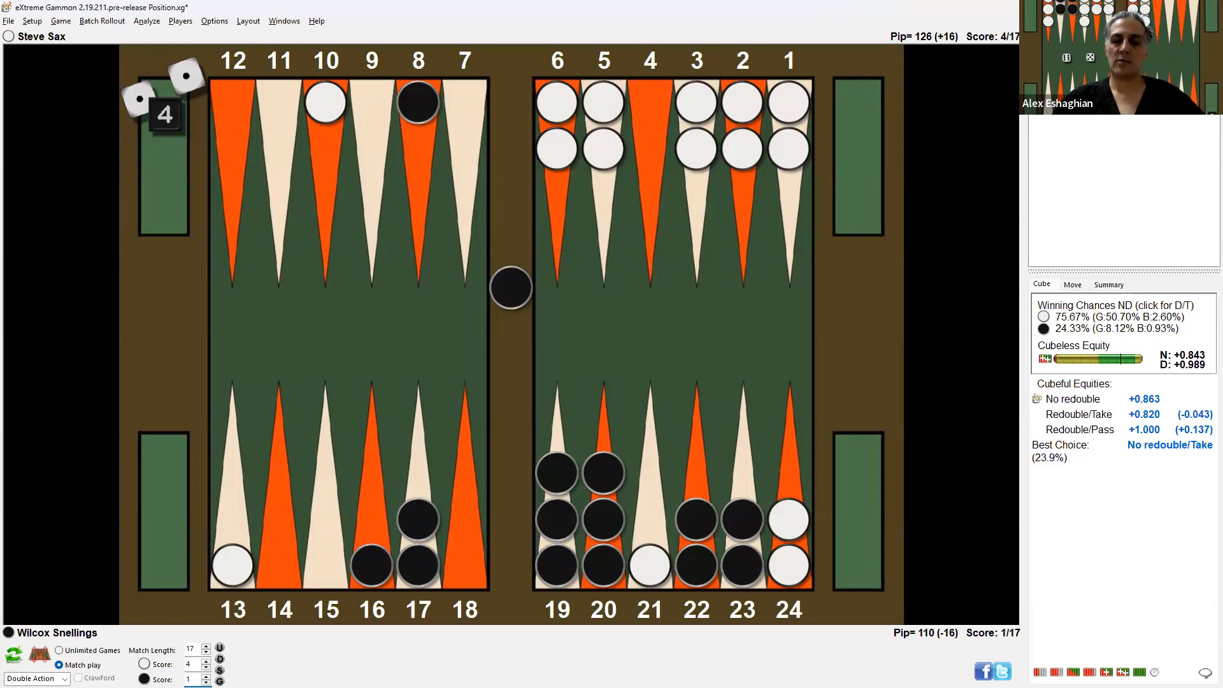
click(58, 650)
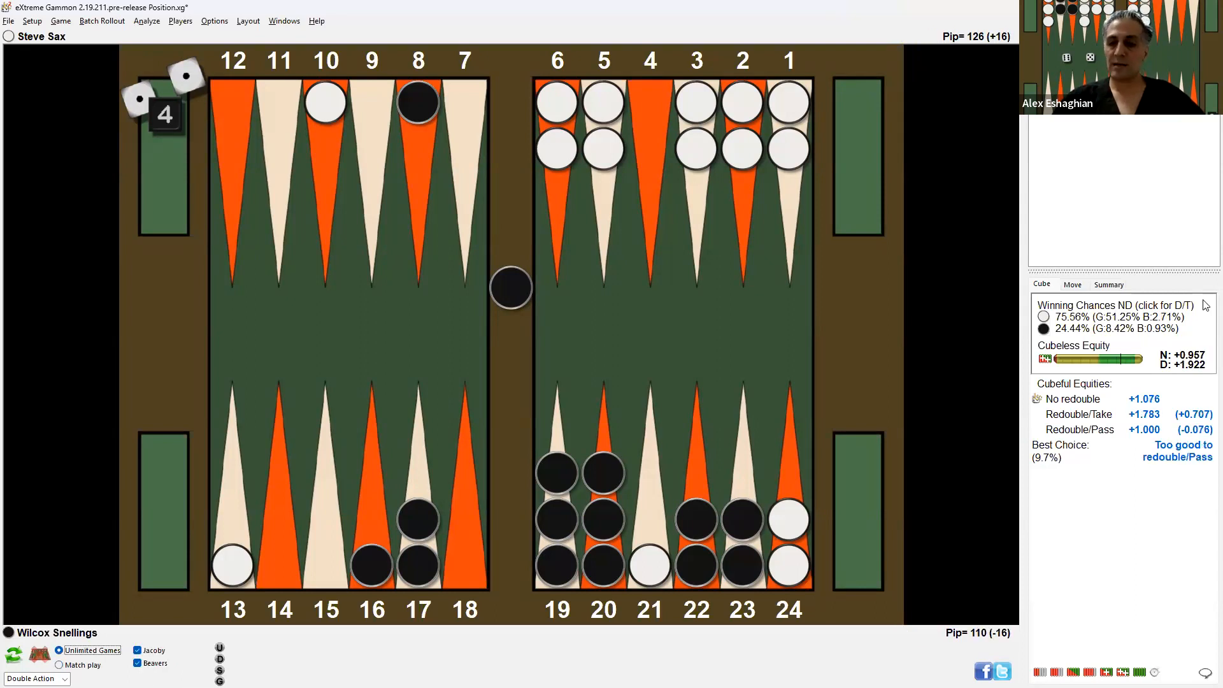
mouse_move(1076, 482)
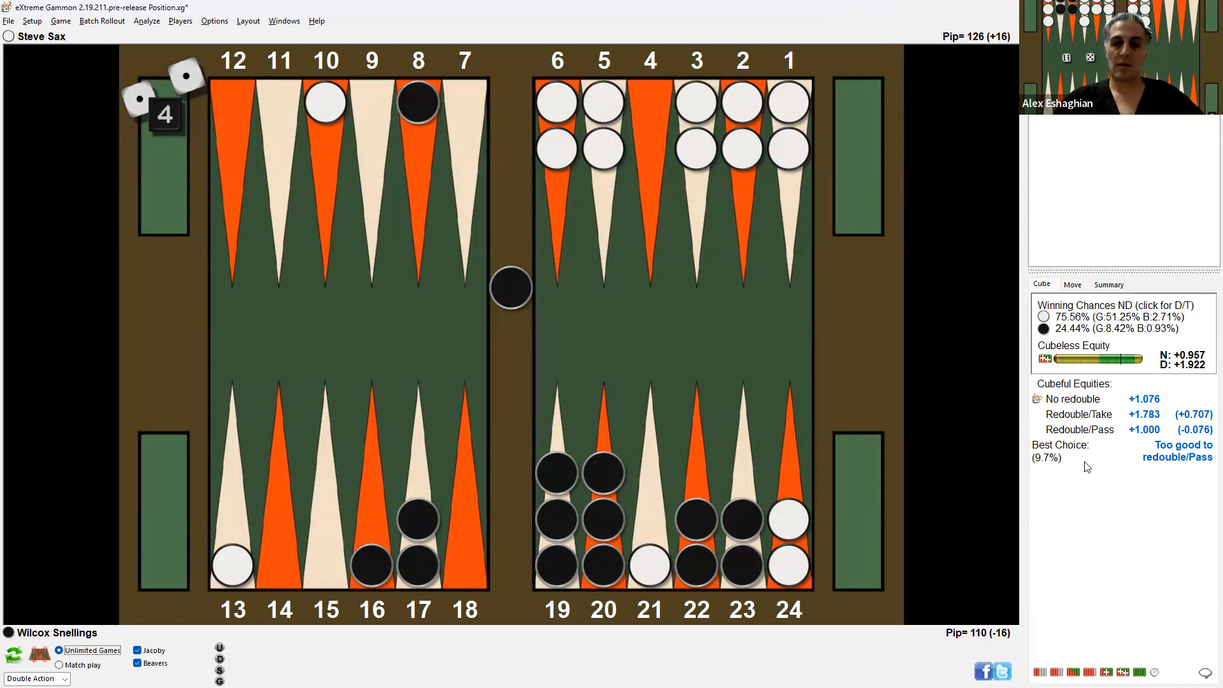
click(59, 665)
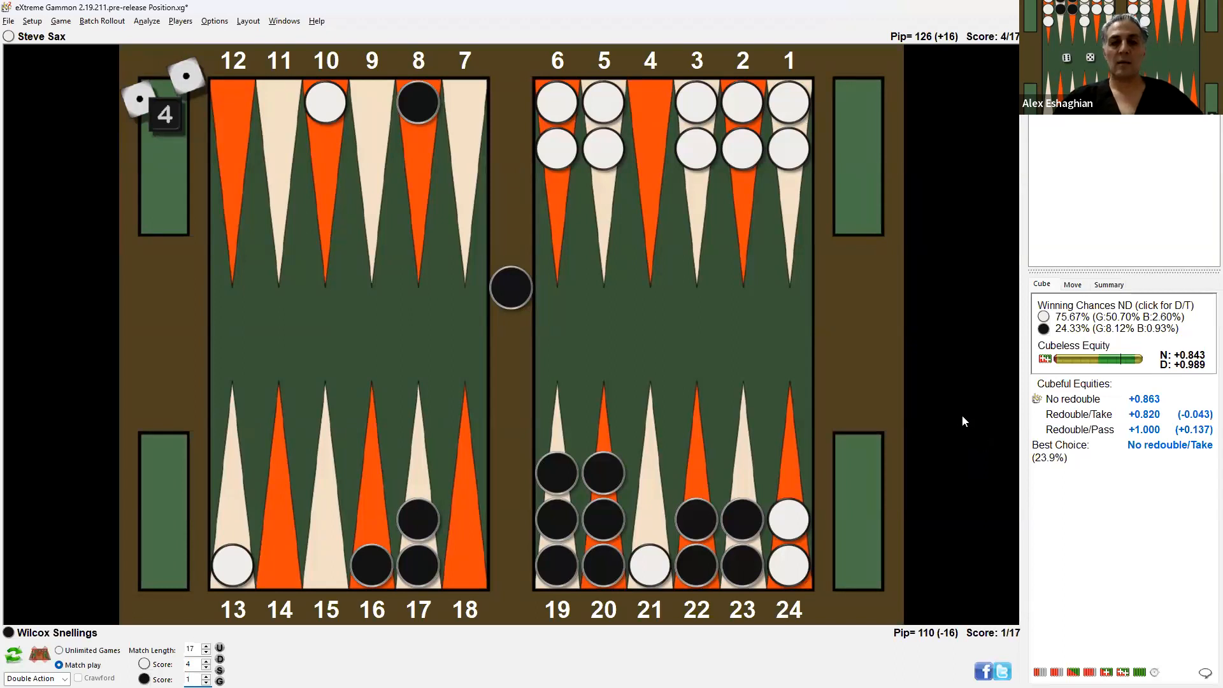
mouse_move(916, 328)
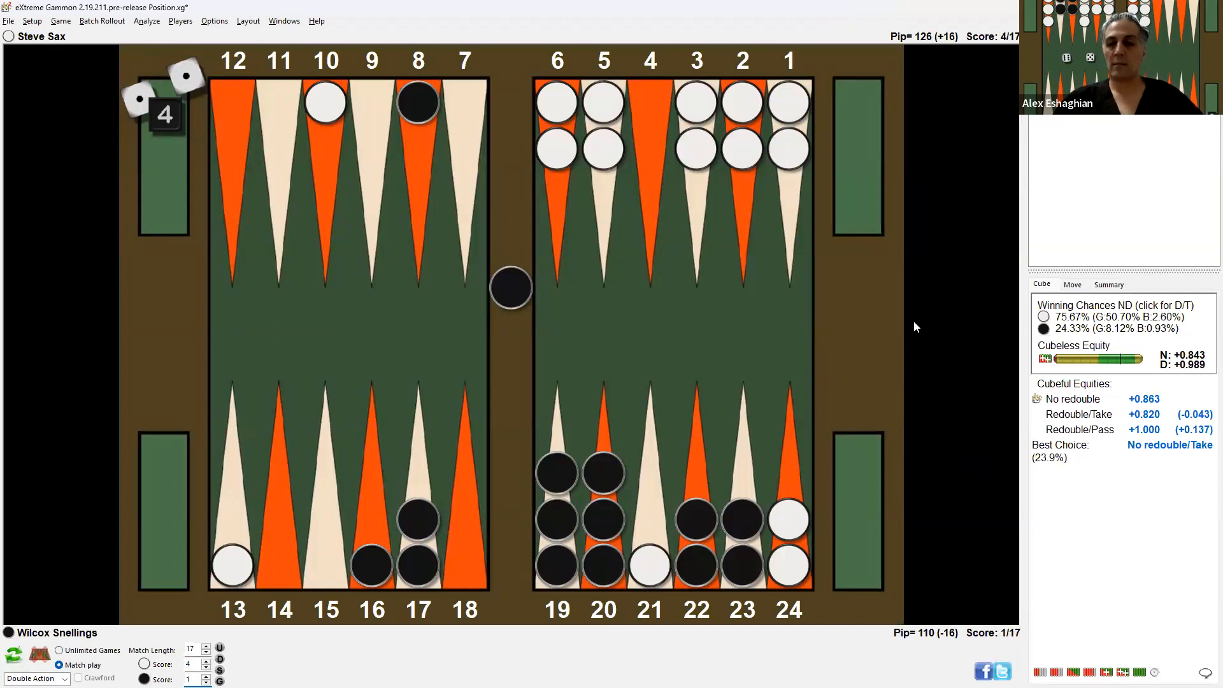
mouse_move(914, 390)
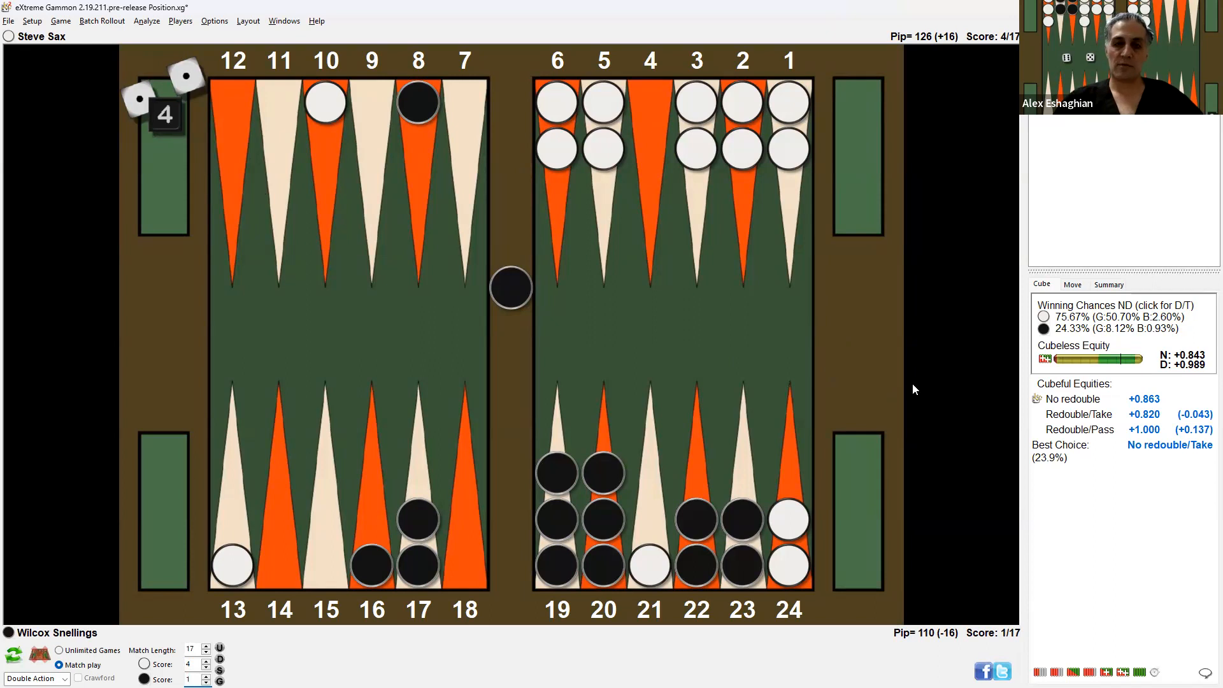
mouse_move(945, 397)
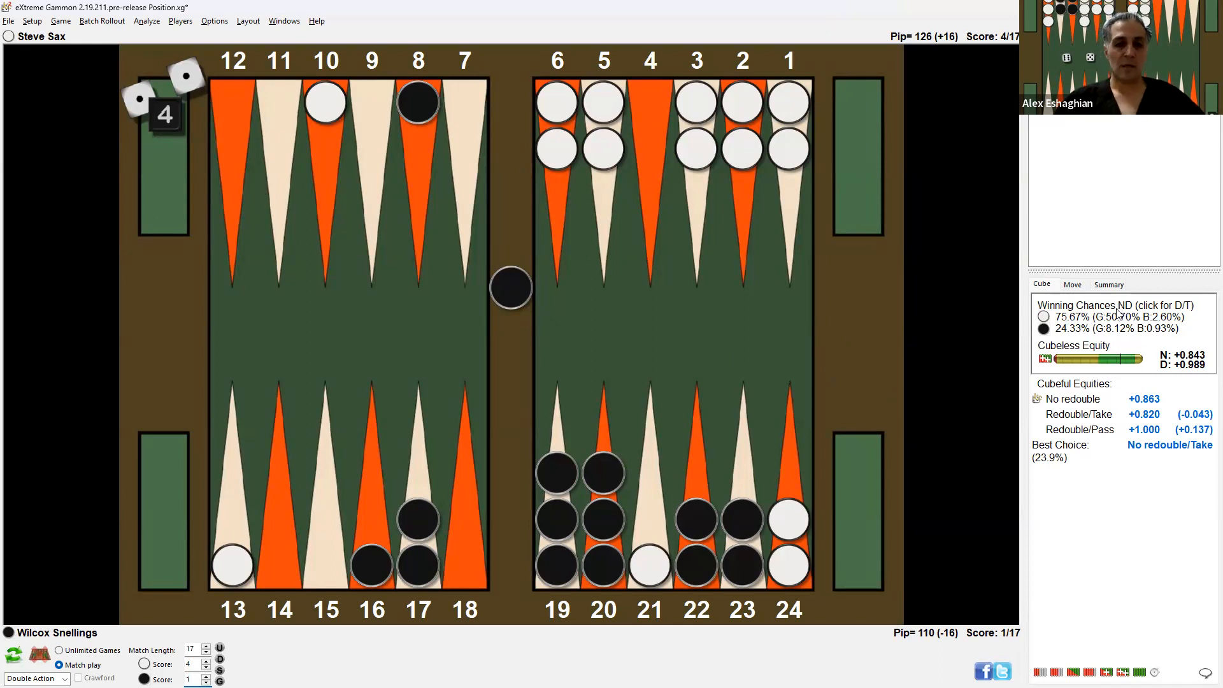
mouse_move(868, 250)
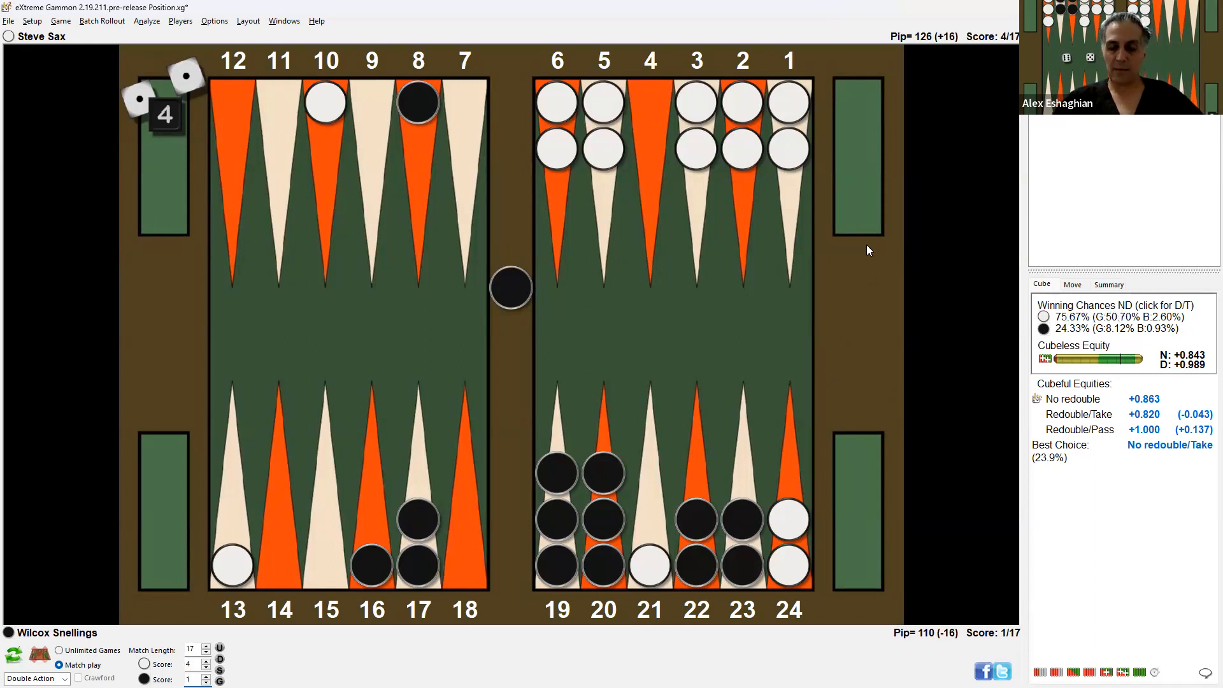
mouse_move(763, 321)
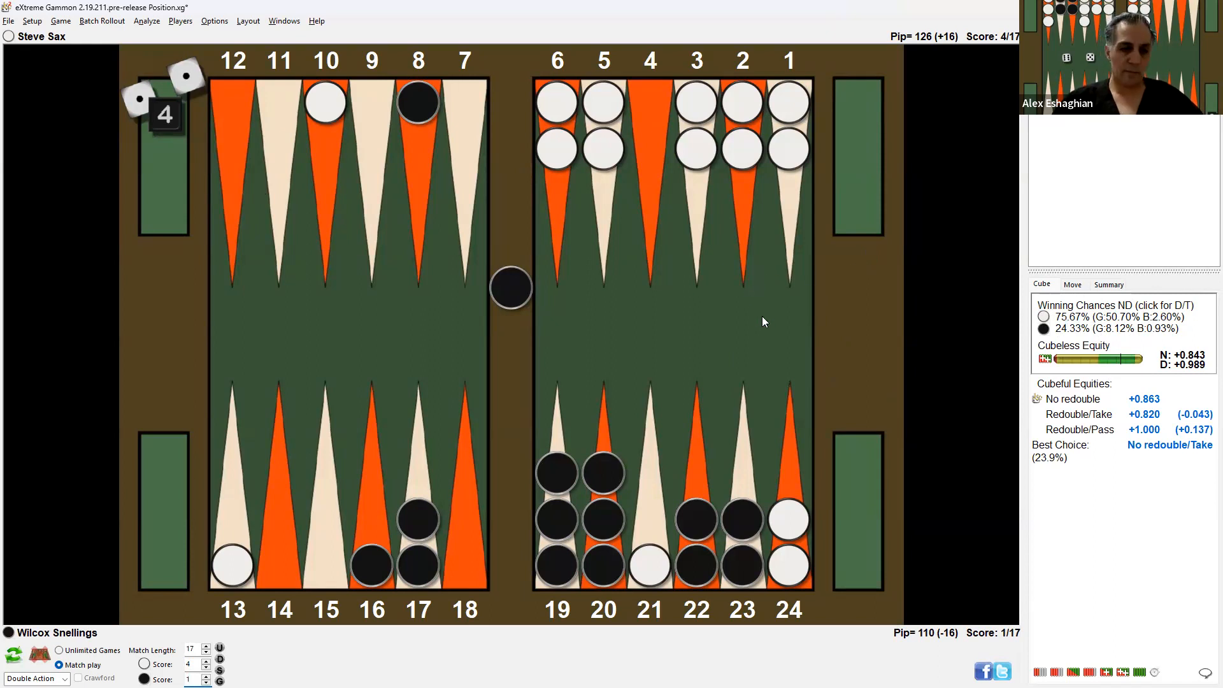
click(58, 650)
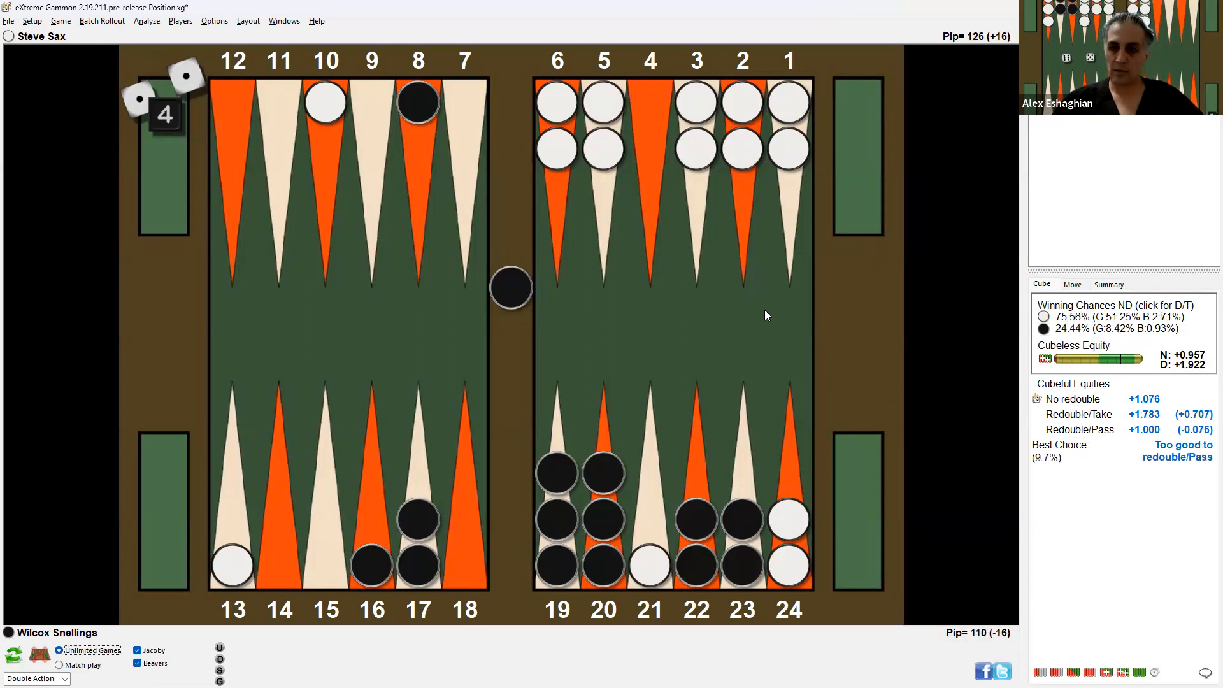
click(58, 664)
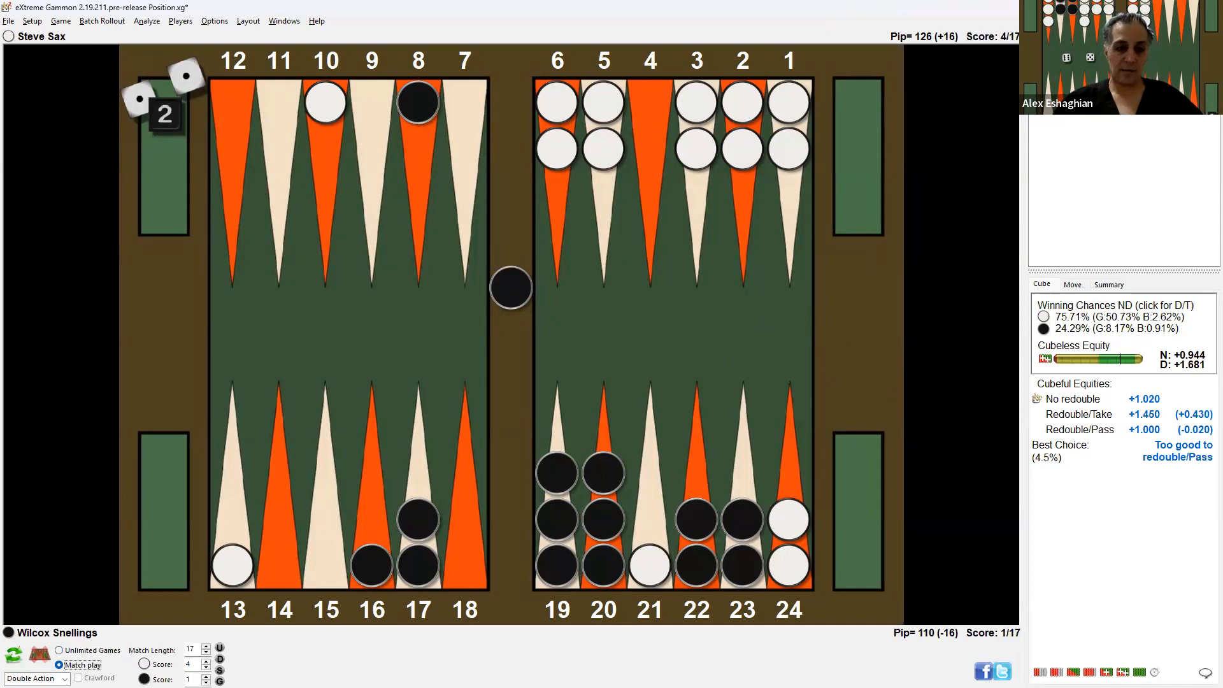
click(59, 650)
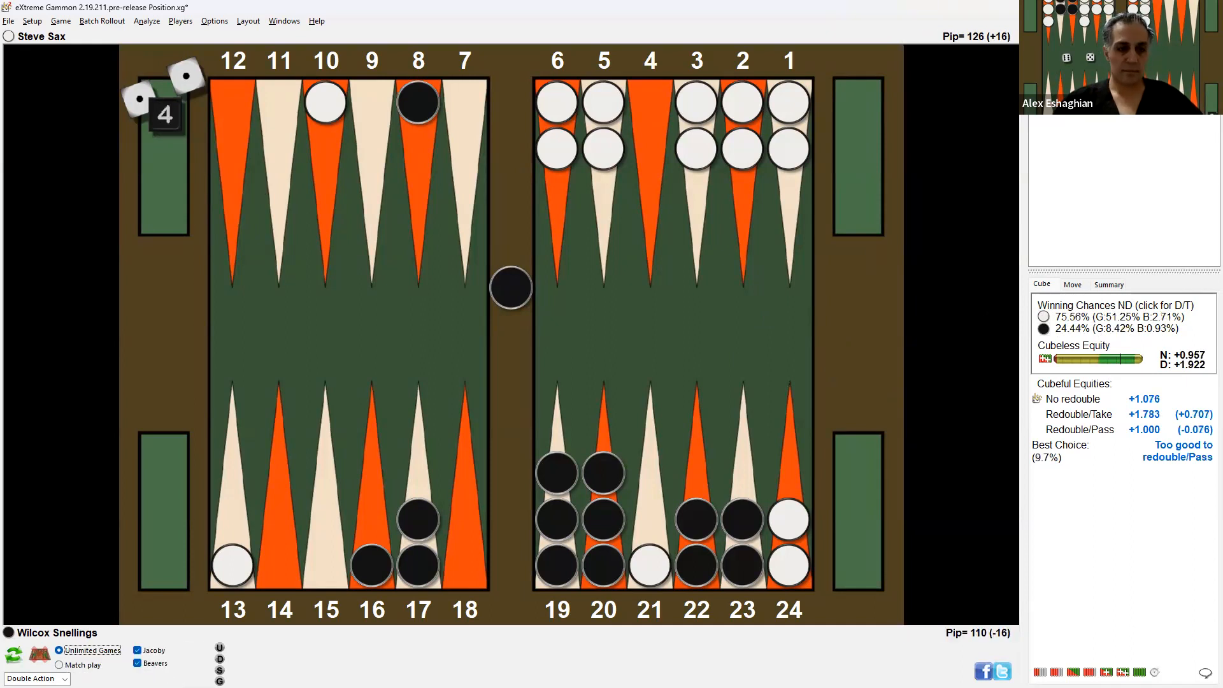
click(59, 664)
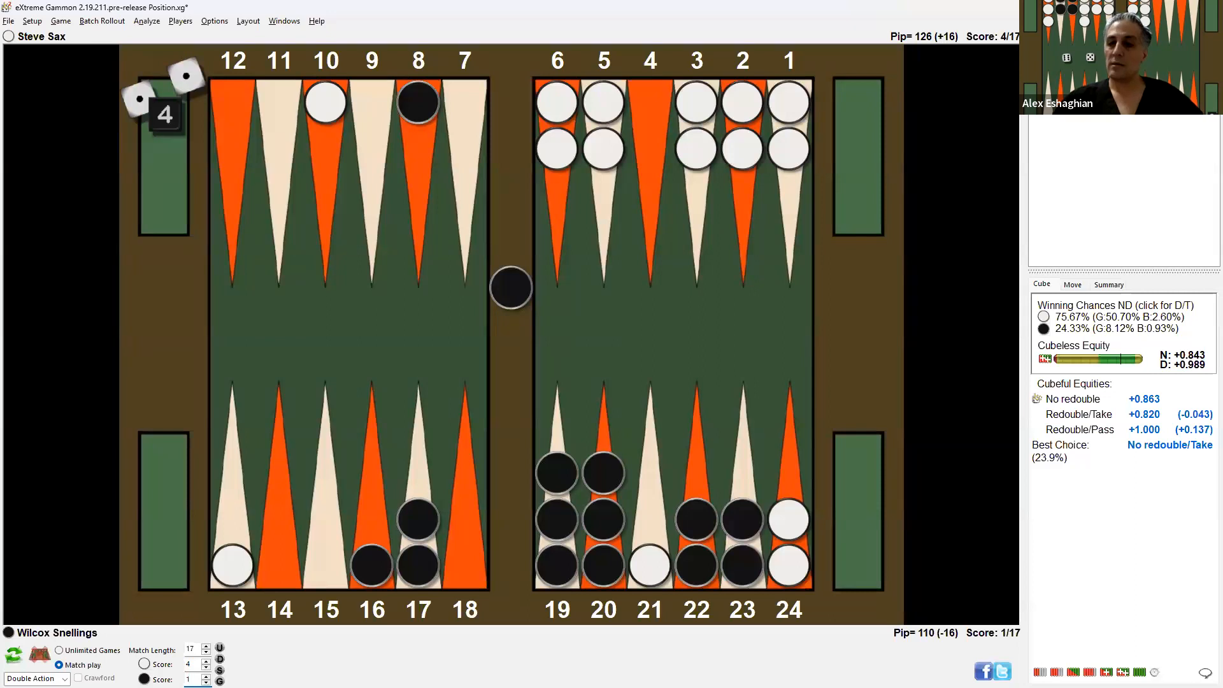
click(58, 650)
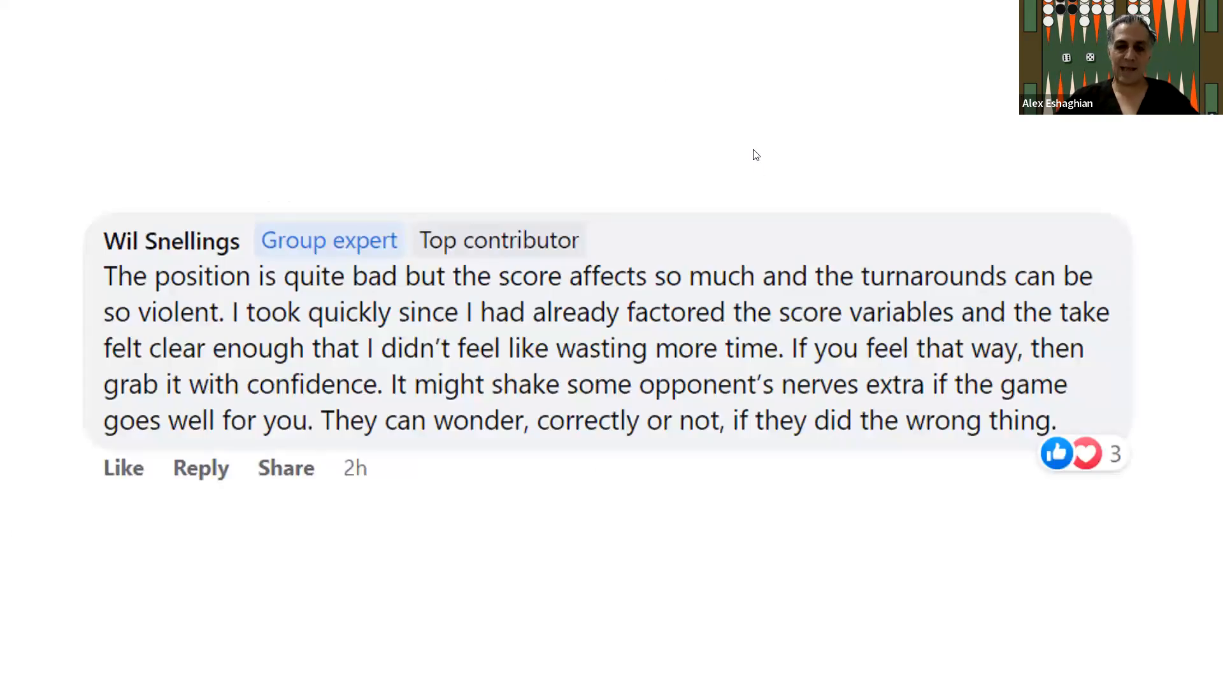
mouse_move(456, 211)
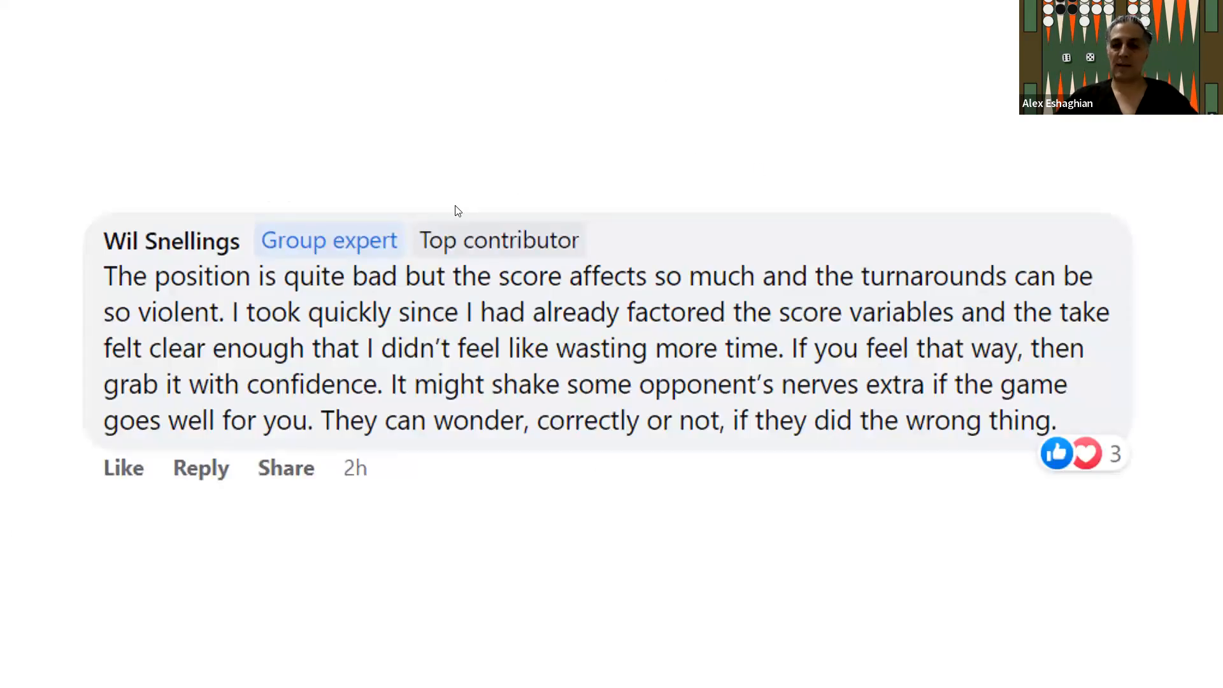
mouse_move(642, 493)
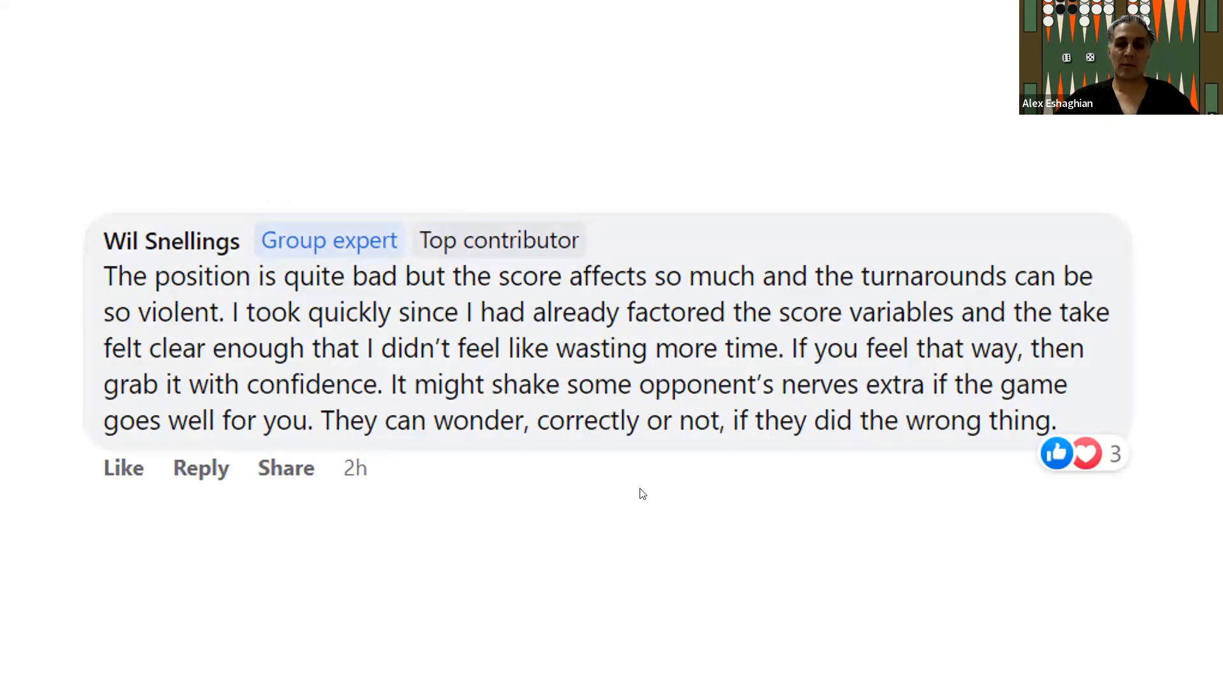